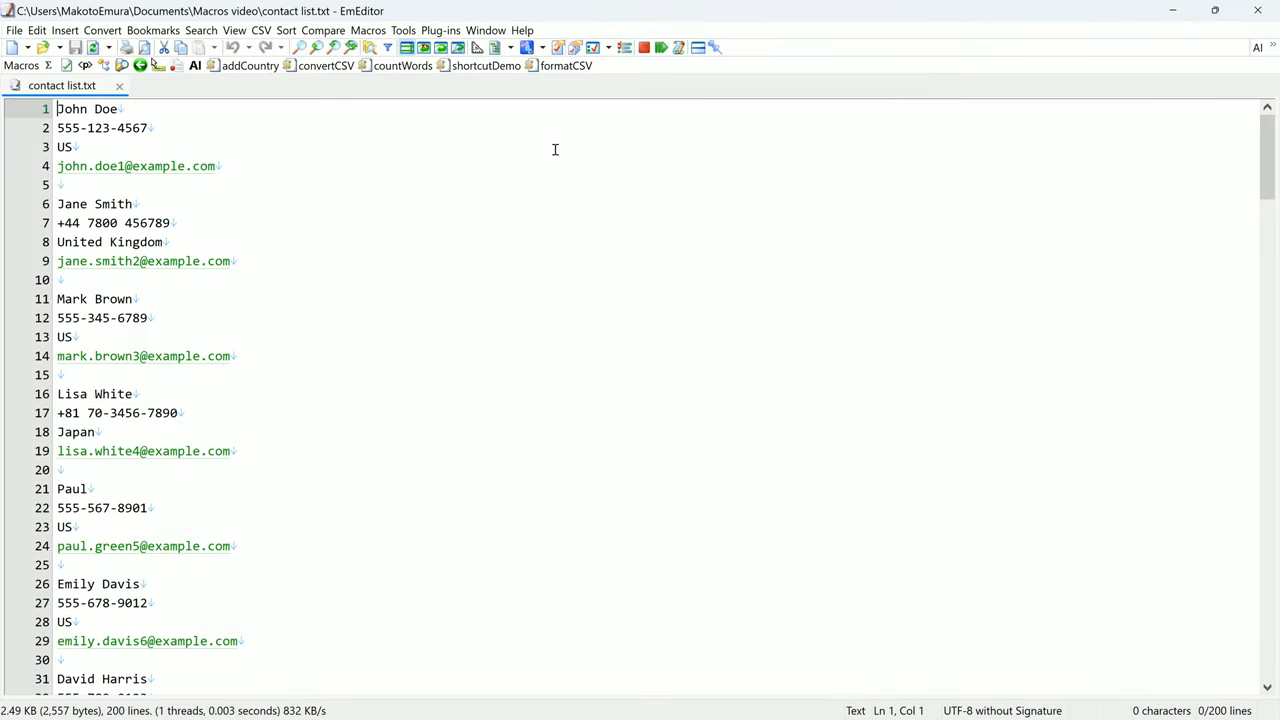
{"action": "mouse_move", "coordinate": [644, 47]}
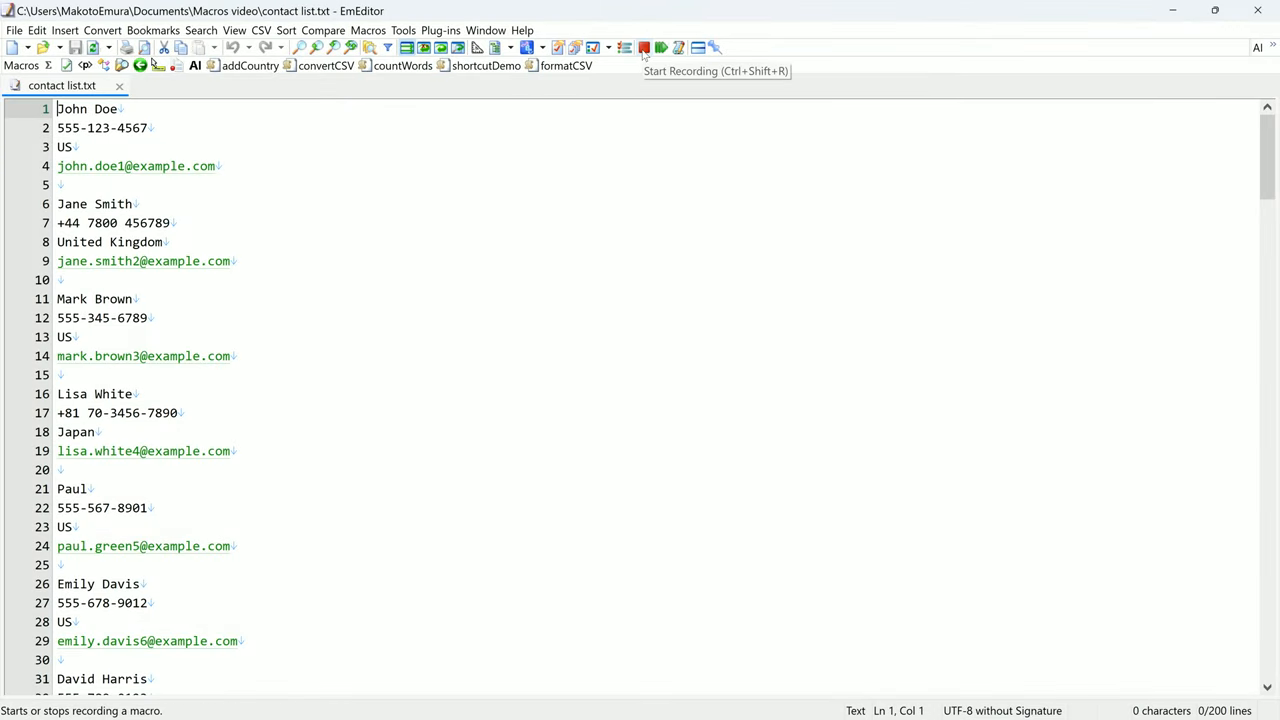
Replace contact list.txt with a fresh, empty Untitled-1 document
{"action": "left_click", "coordinate": [644, 47]}
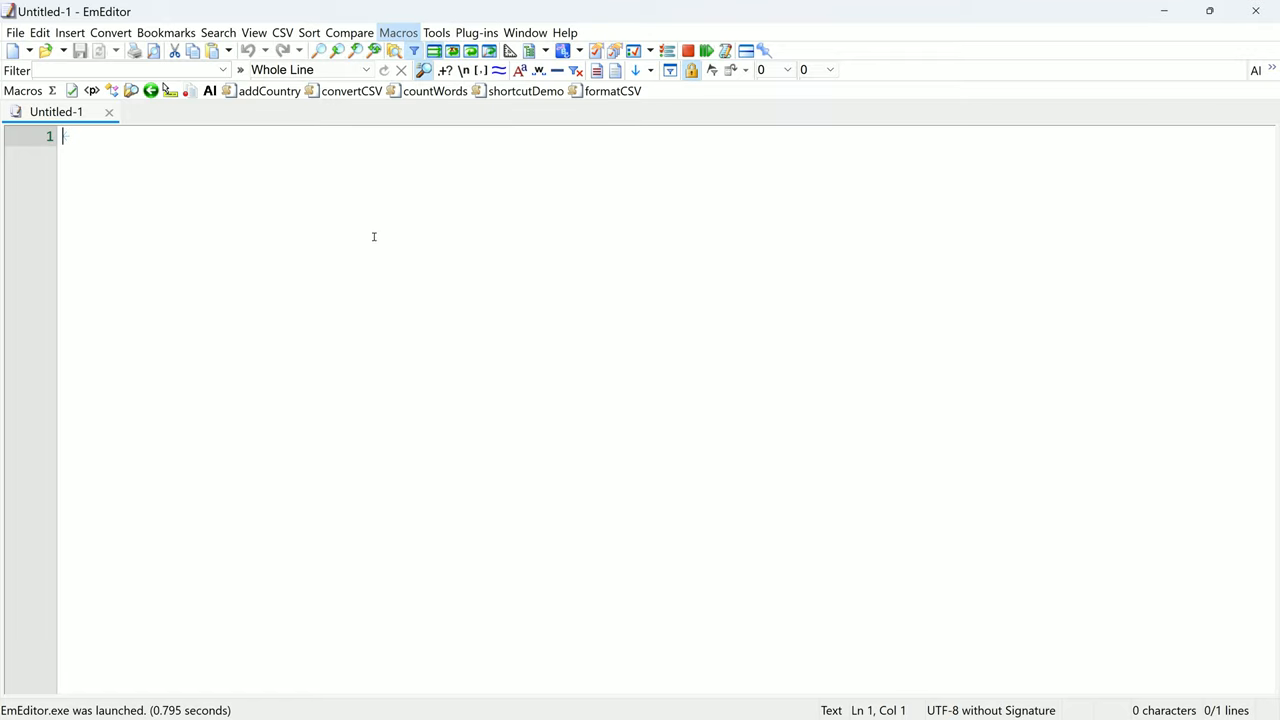
Select formatCSV.jsee as the active macro and run it on the empty document
{"action": "left_click", "coordinate": [398, 32]}
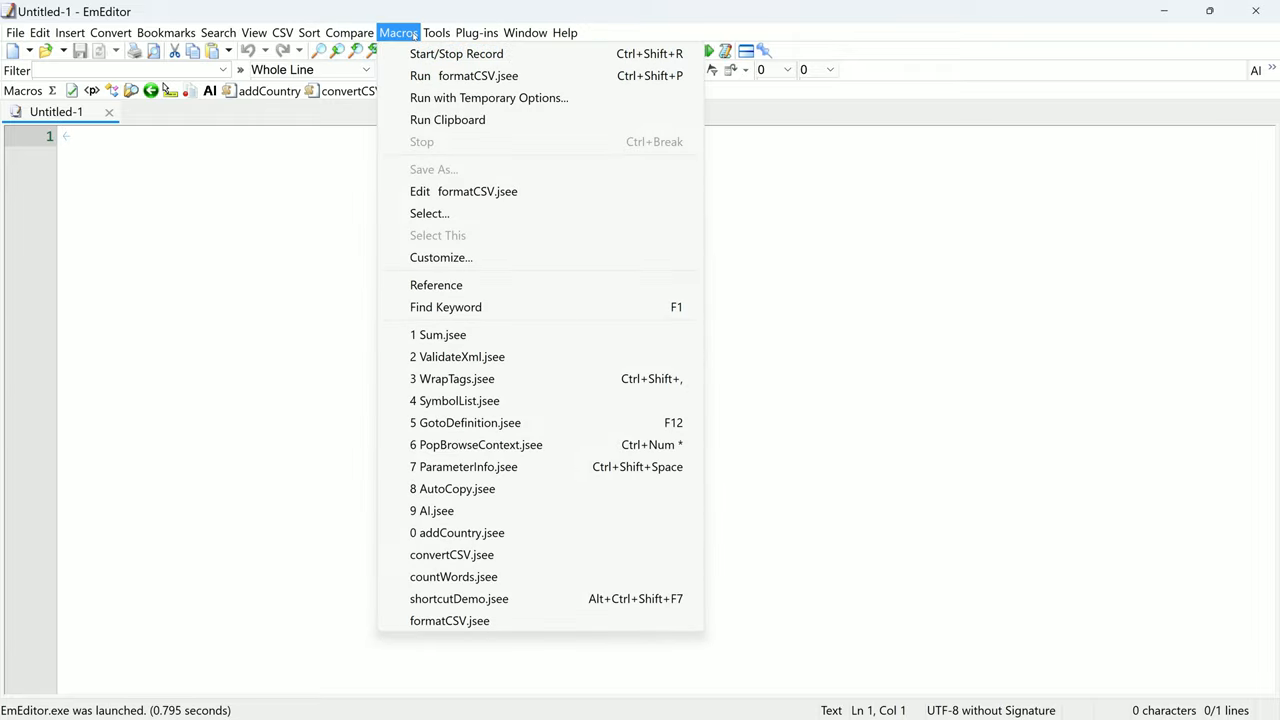
{"action": "mouse_move", "coordinate": [430, 213]}
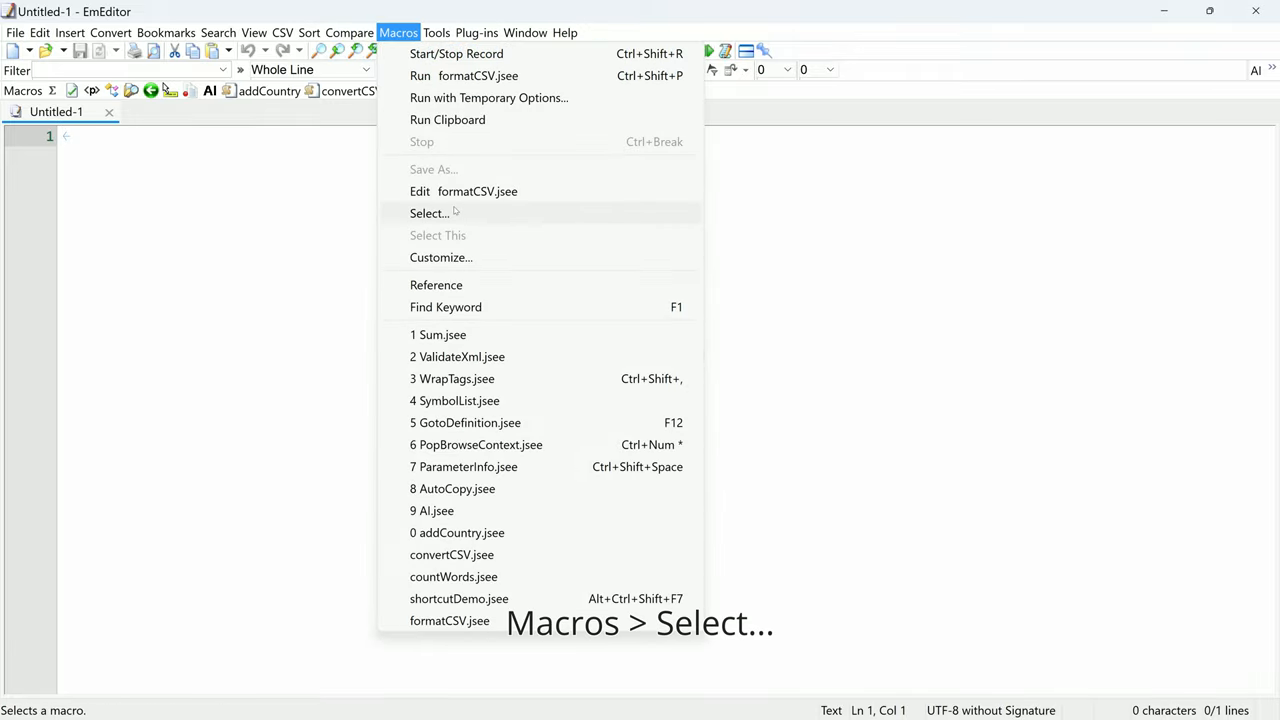
{"action": "left_click", "coordinate": [430, 213]}
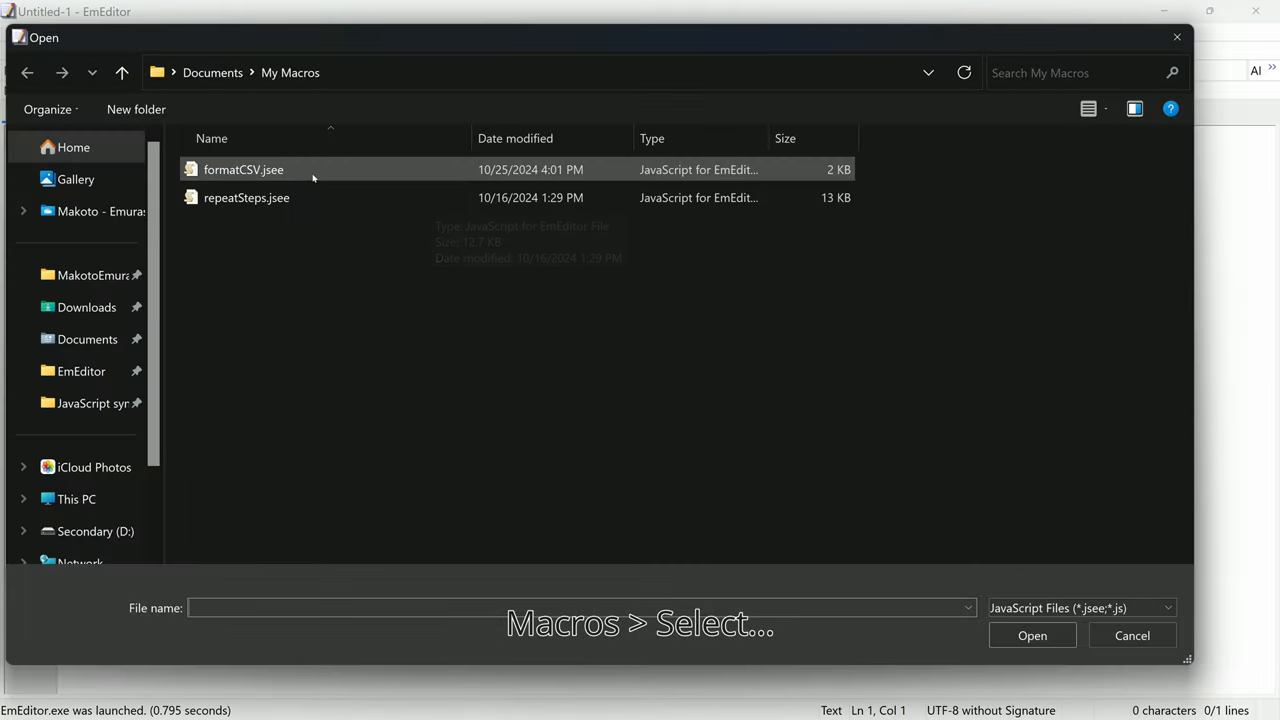
{"action": "left_click", "coordinate": [1132, 635]}
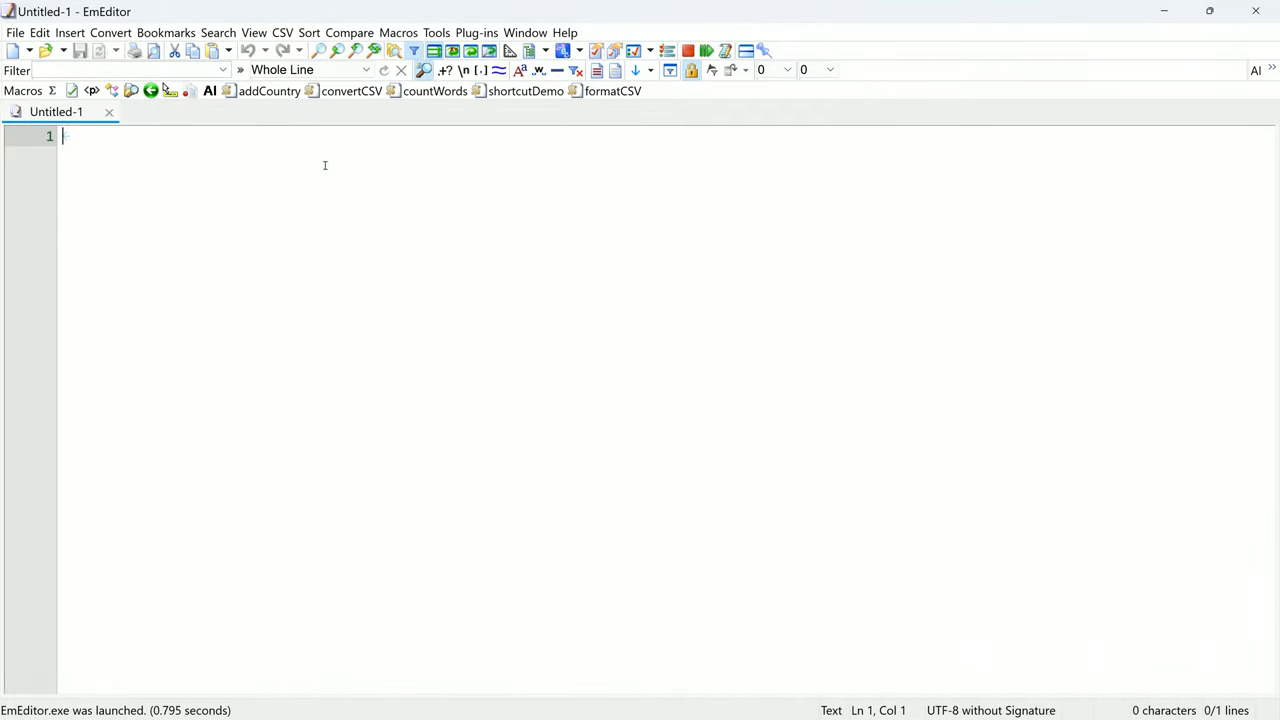
{"action": "left_click", "coordinate": [398, 32]}
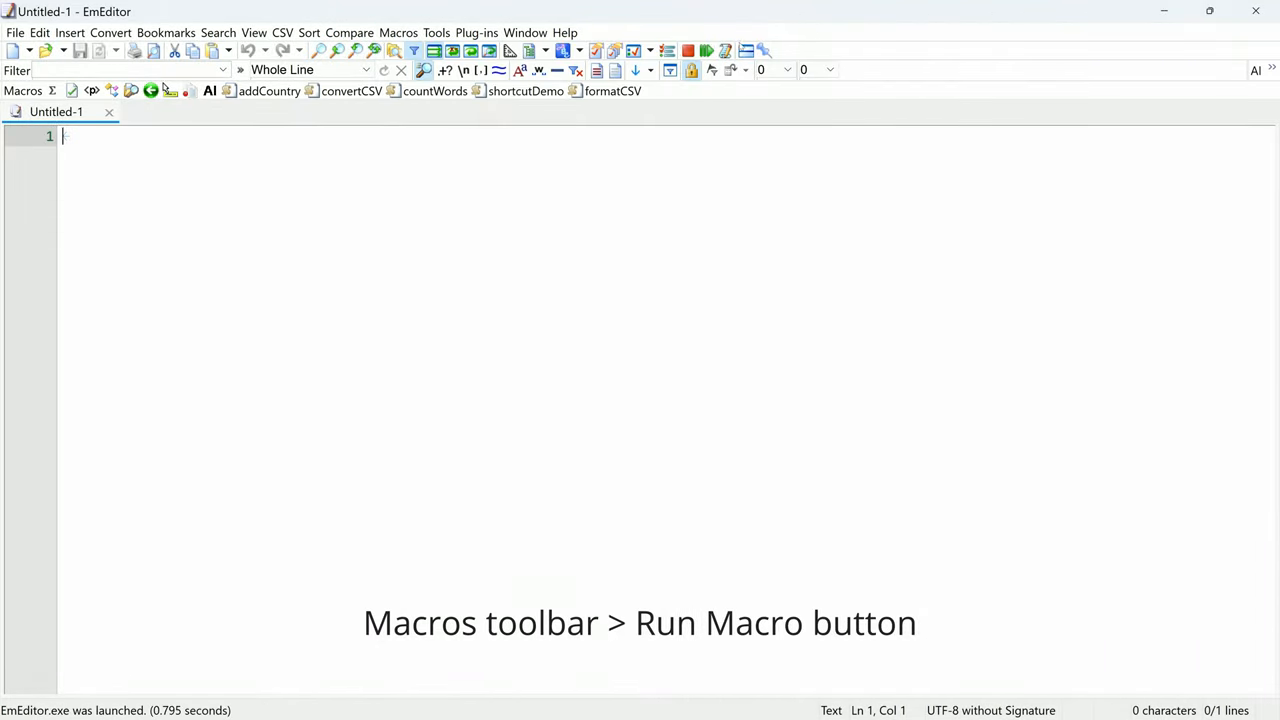
{"action": "mouse_move", "coordinate": [705, 50]}
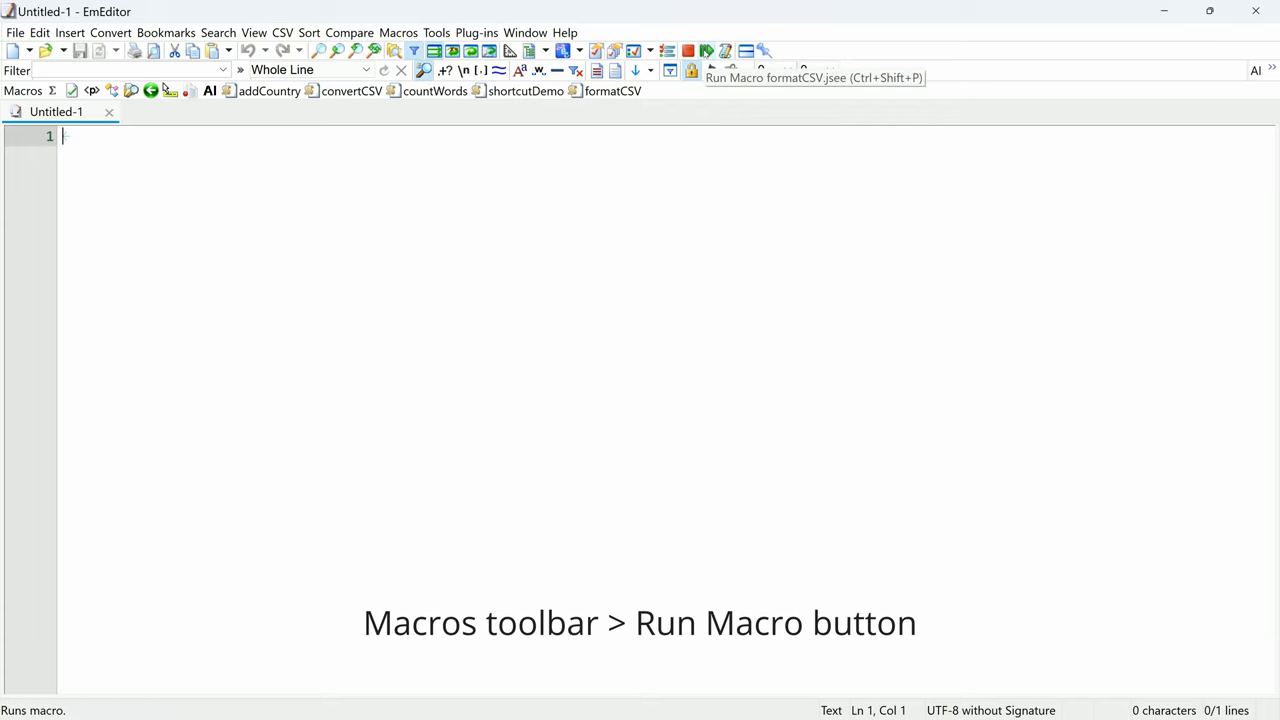
{"action": "left_click", "coordinate": [707, 50]}
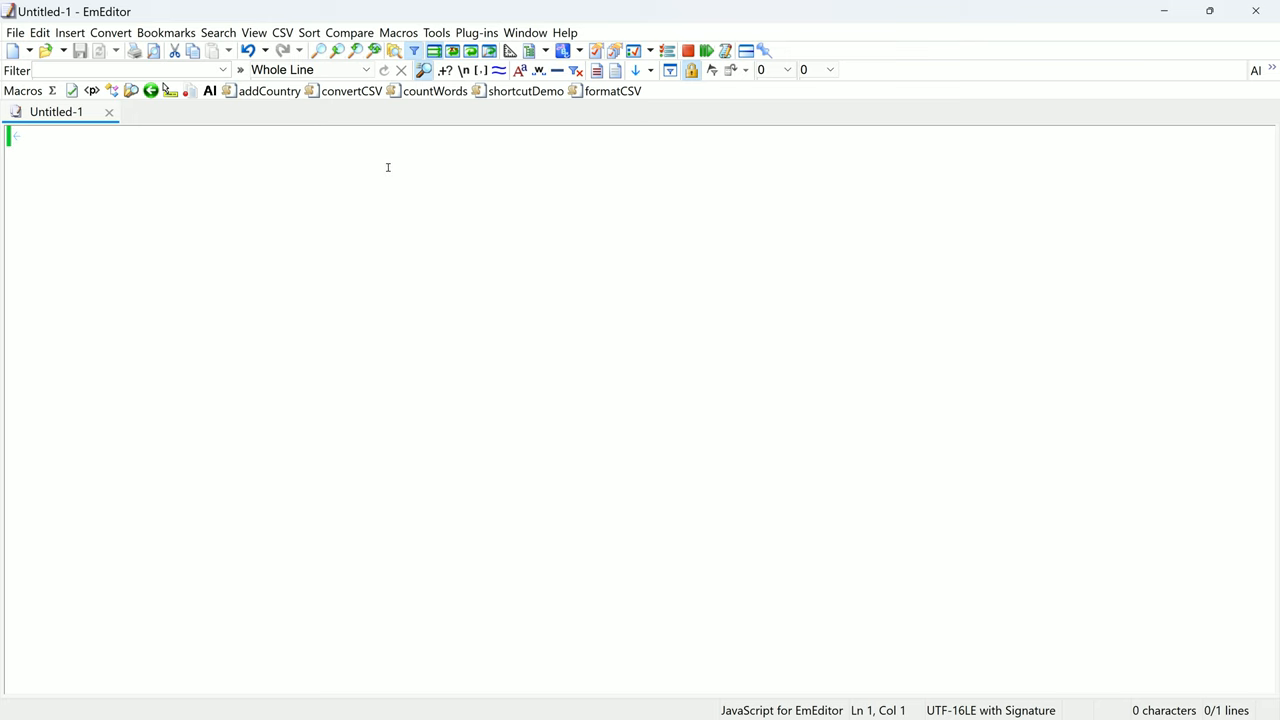
Confirm V8 as the JavaScript engine in the macro Customize options
{"action": "left_click", "coordinate": [398, 32]}
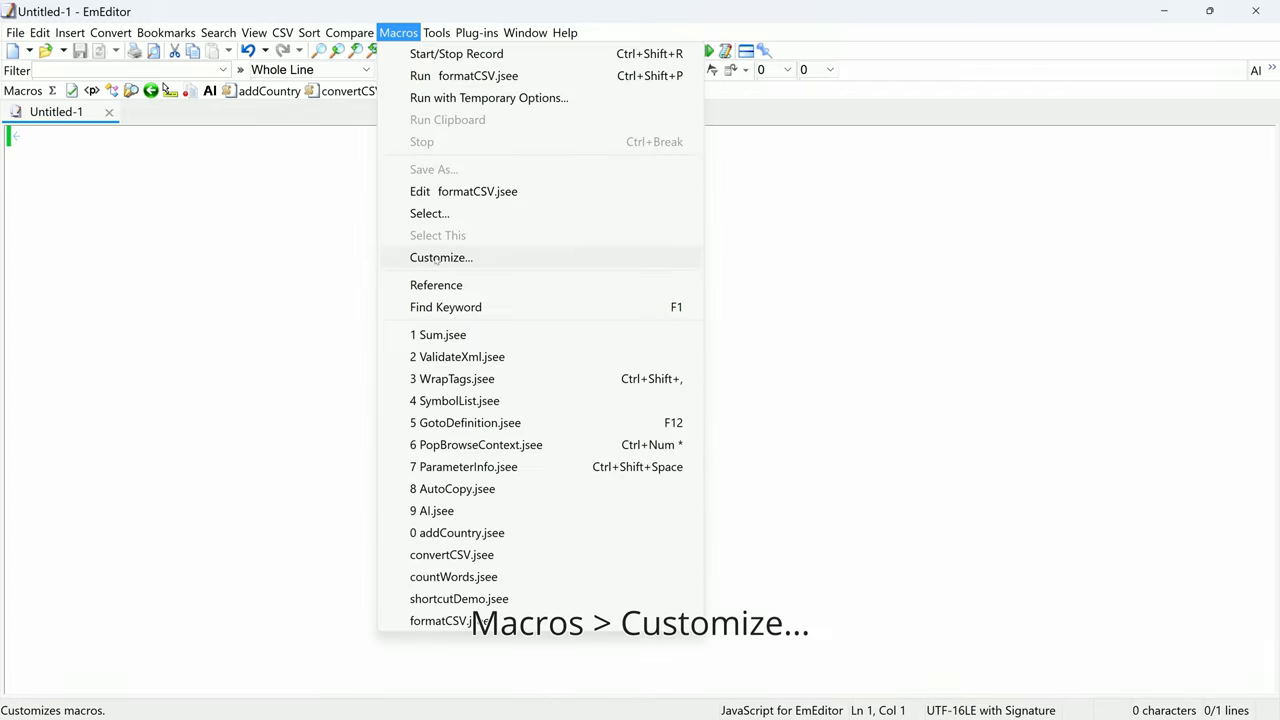
{"action": "left_click", "coordinate": [441, 257]}
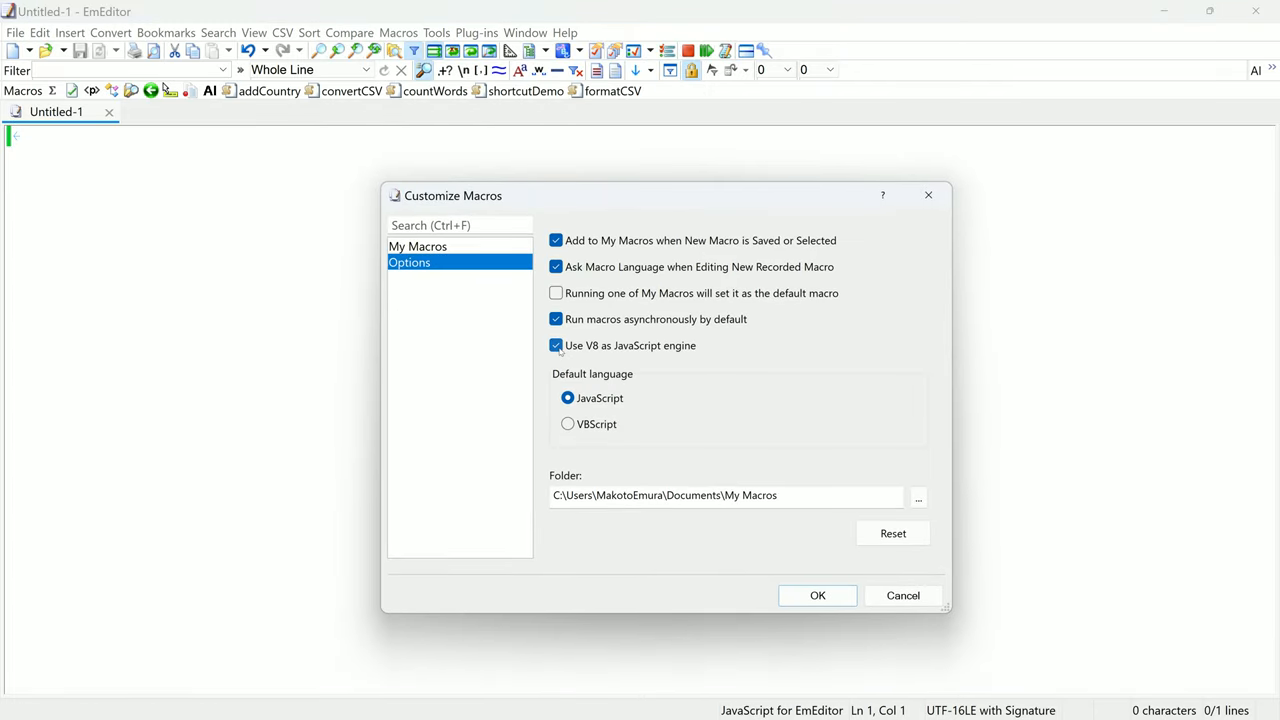
{"action": "left_click", "coordinate": [817, 595]}
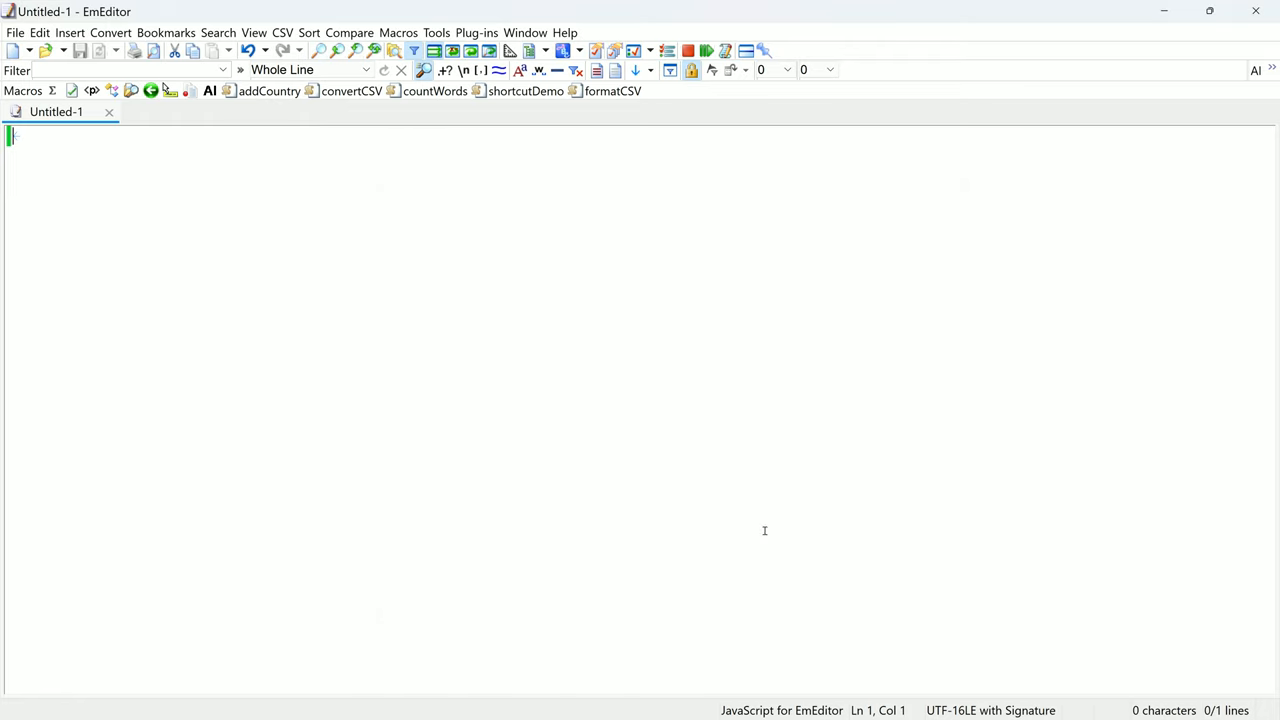
Type the directive #language = "v8" on line 1
{"action": "type", "text": "#"}
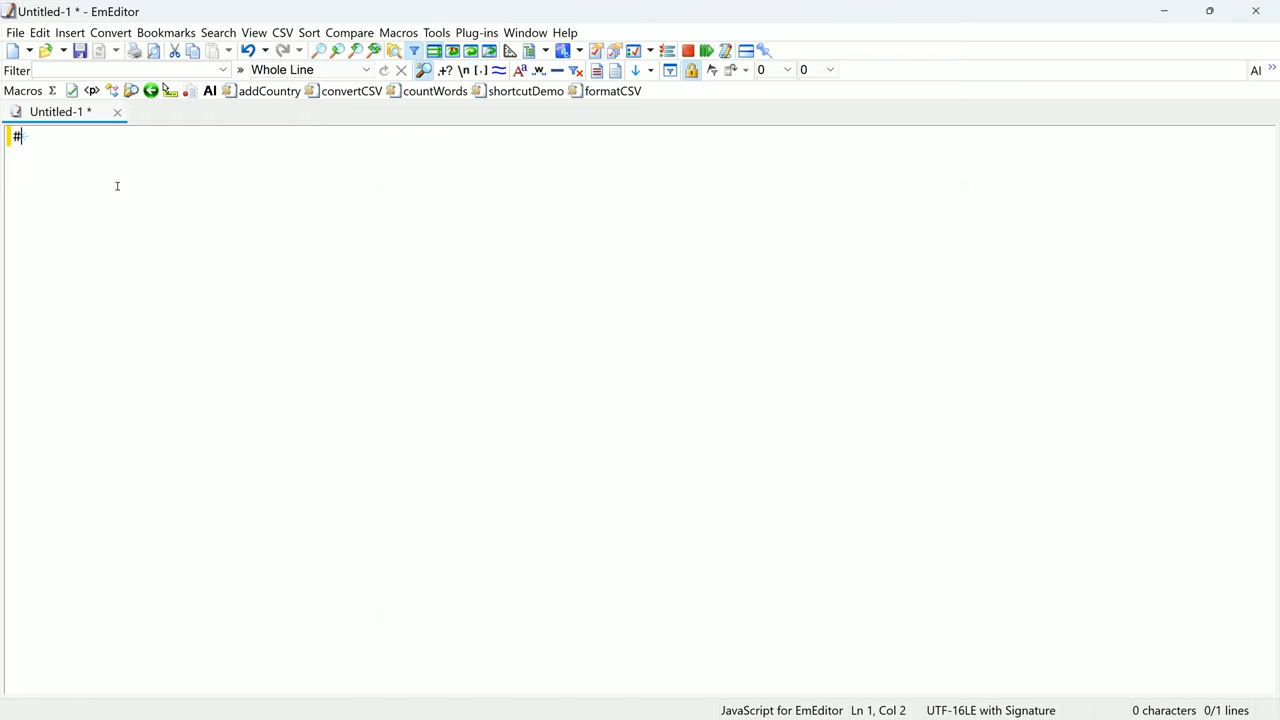
{"action": "type", "text": "language"}
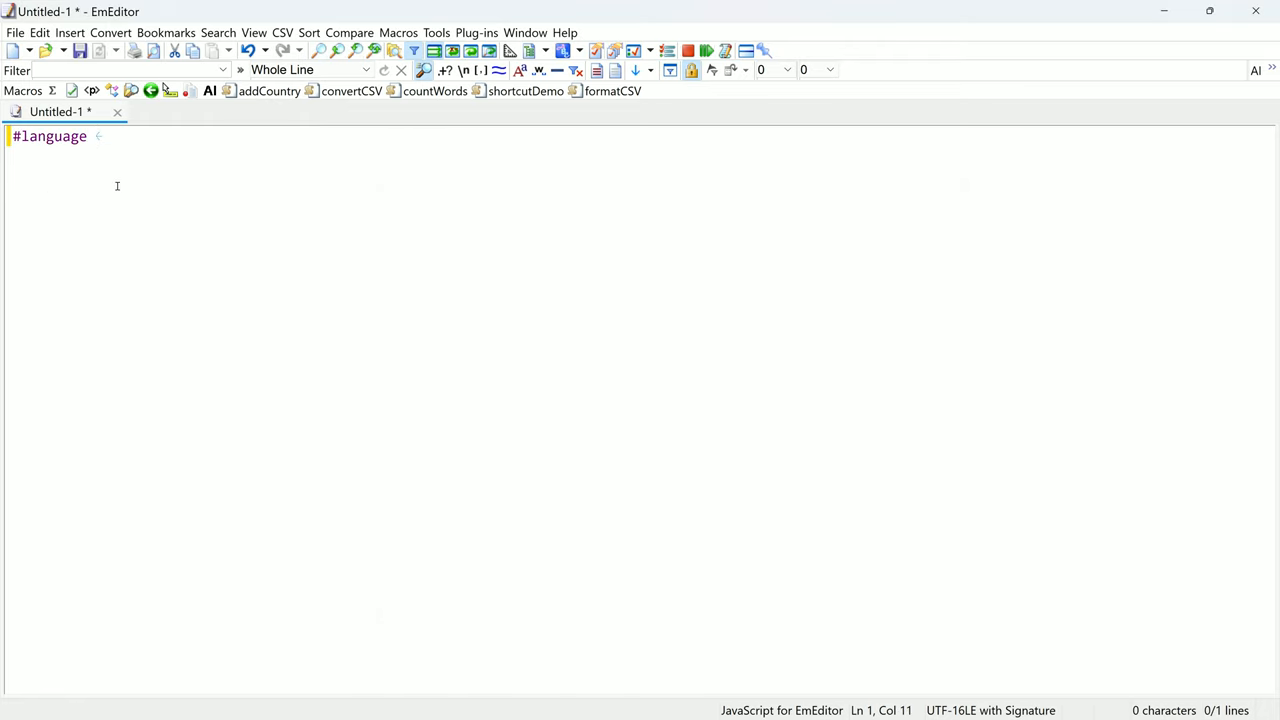
{"action": "type", "text": "= \"v8"}
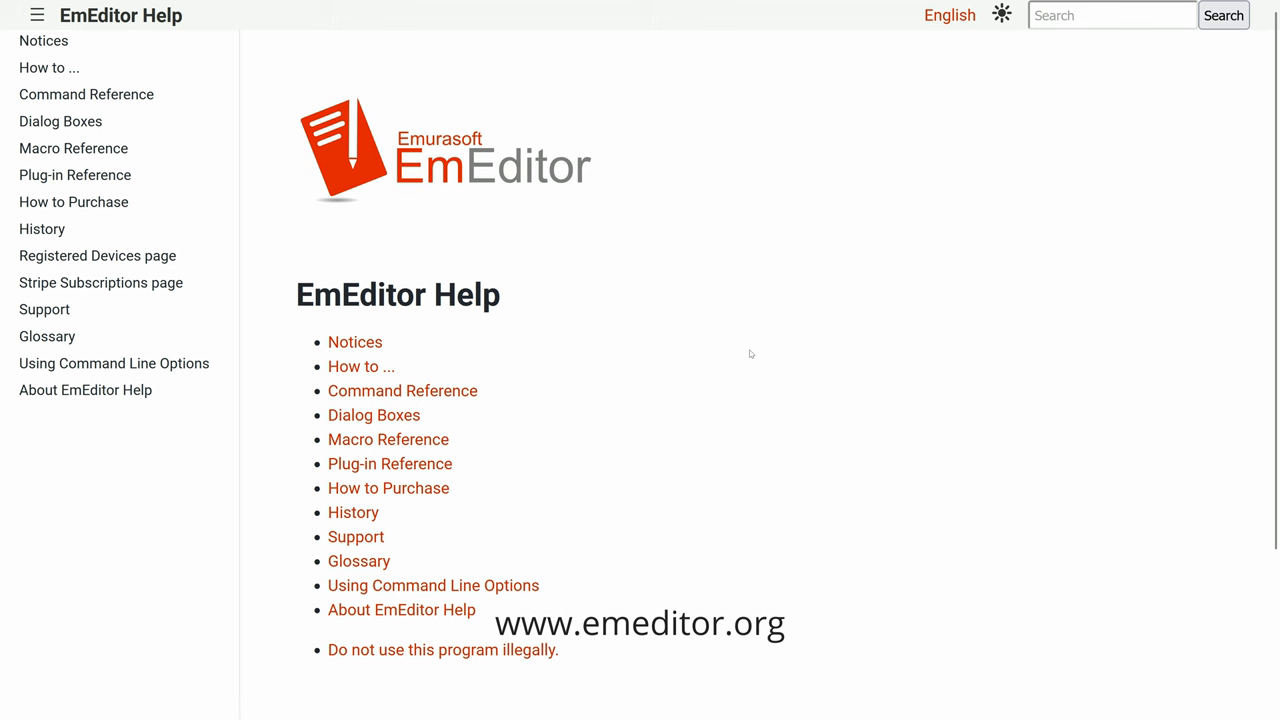
{"action": "mouse_move", "coordinate": [725, 354]}
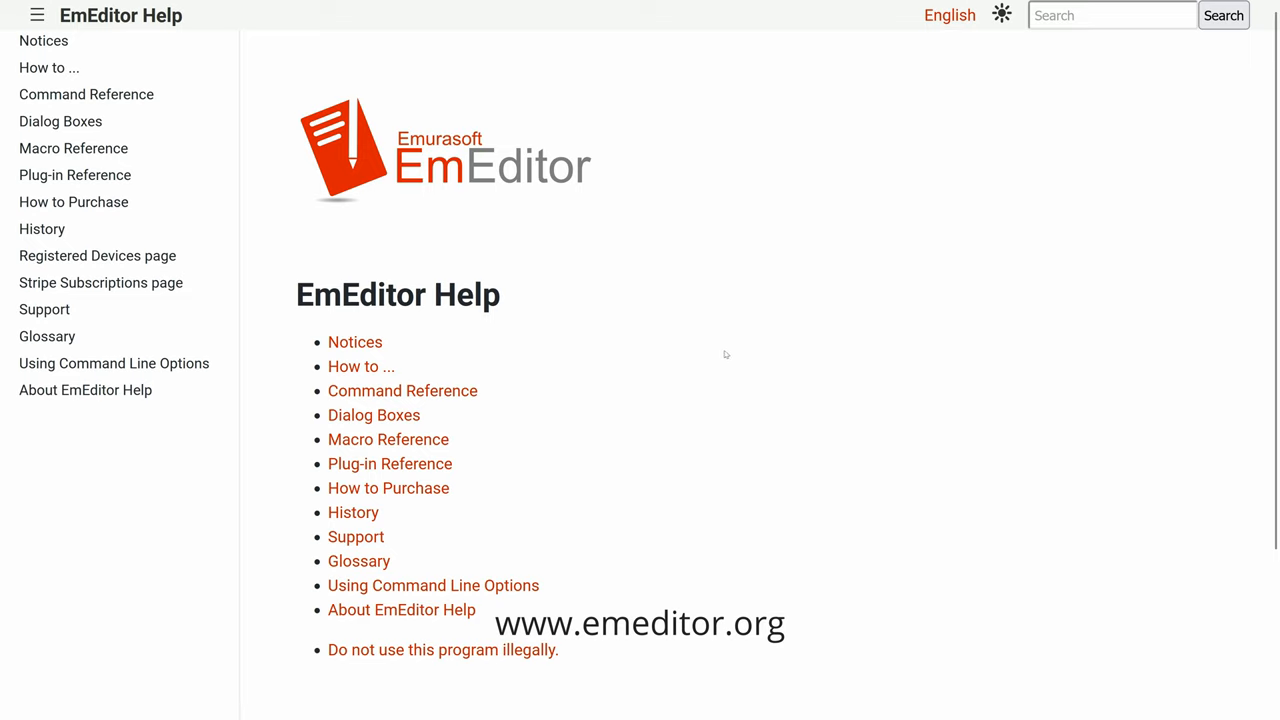
{"action": "mouse_move", "coordinate": [470, 285]}
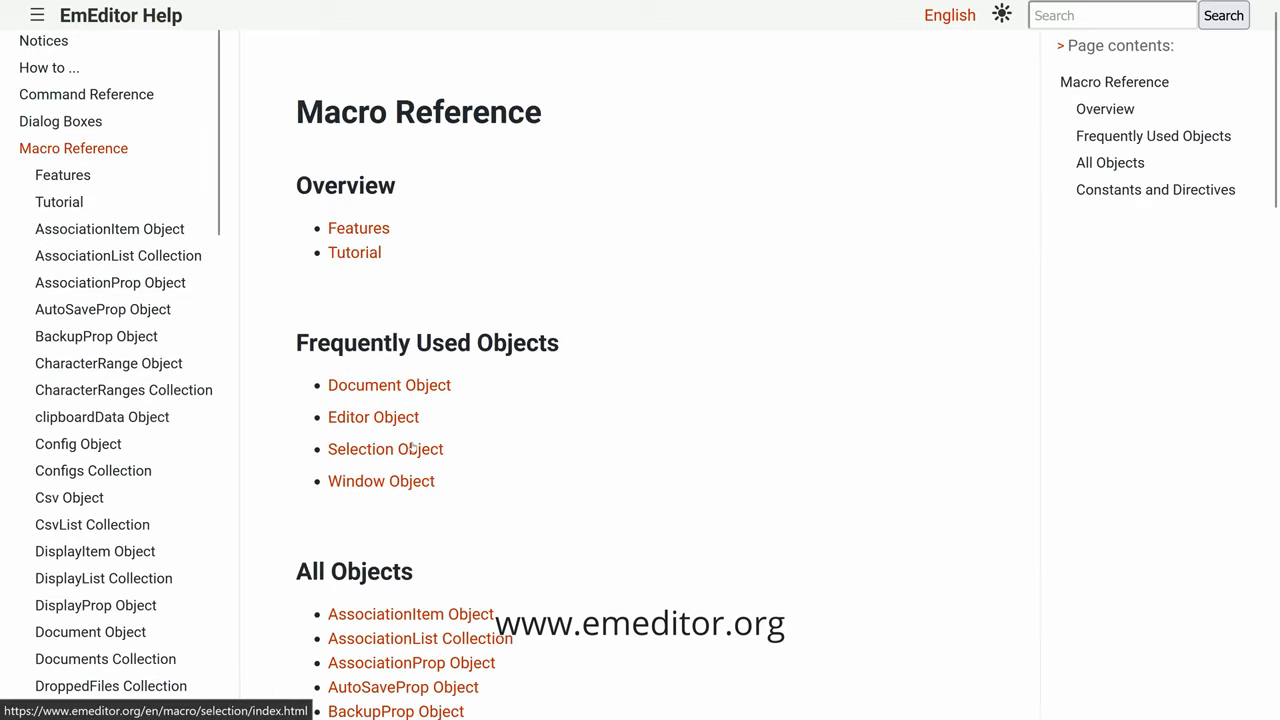
Browse EmEditor Help down to the Macro Reference, then return to the help home page
{"action": "scroll", "scroll_direction": "down", "scroll_amount": 3}
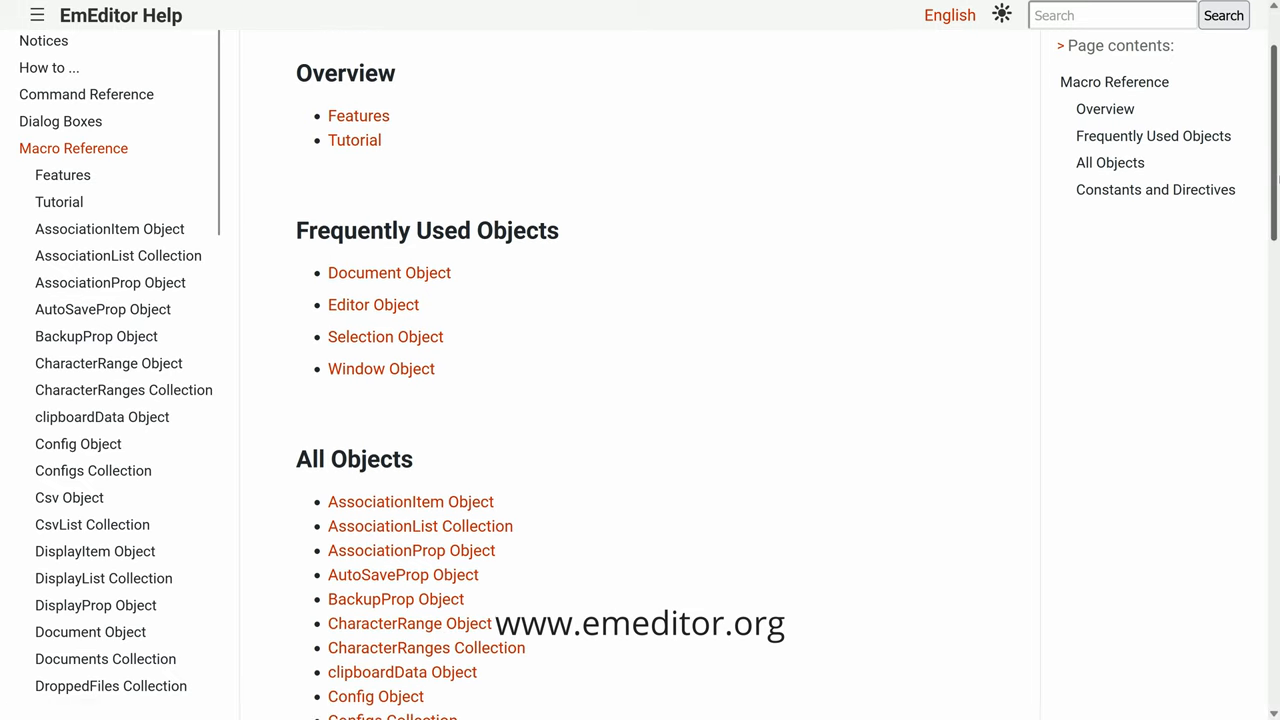
{"action": "scroll", "scroll_direction": "down", "scroll_amount": 3}
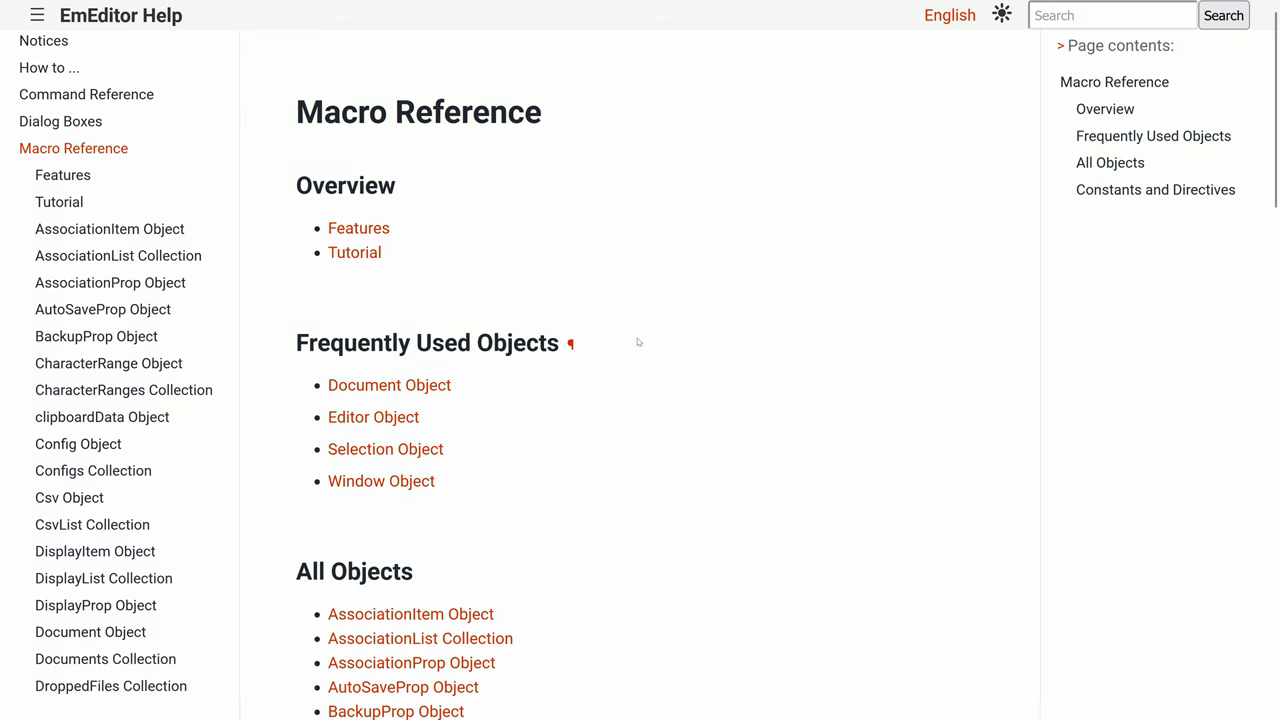
{"action": "left_click", "coordinate": [389, 385]}
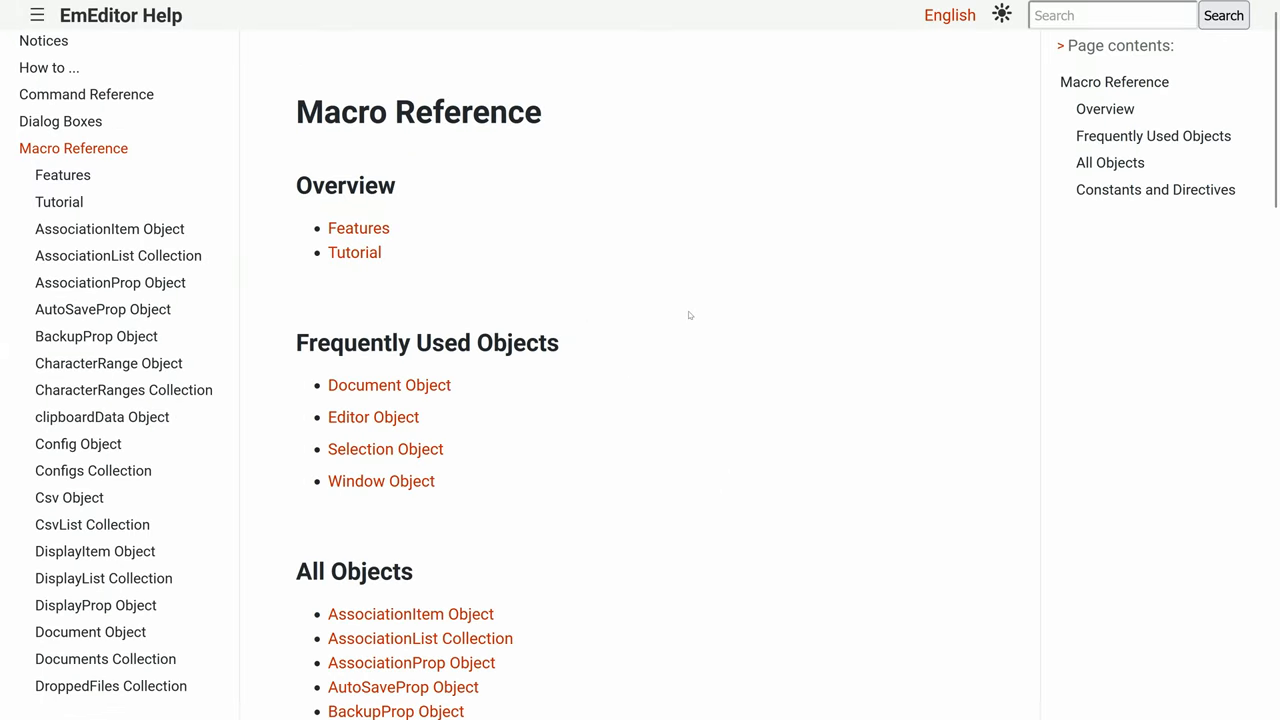
{"action": "mouse_move", "coordinate": [405, 420]}
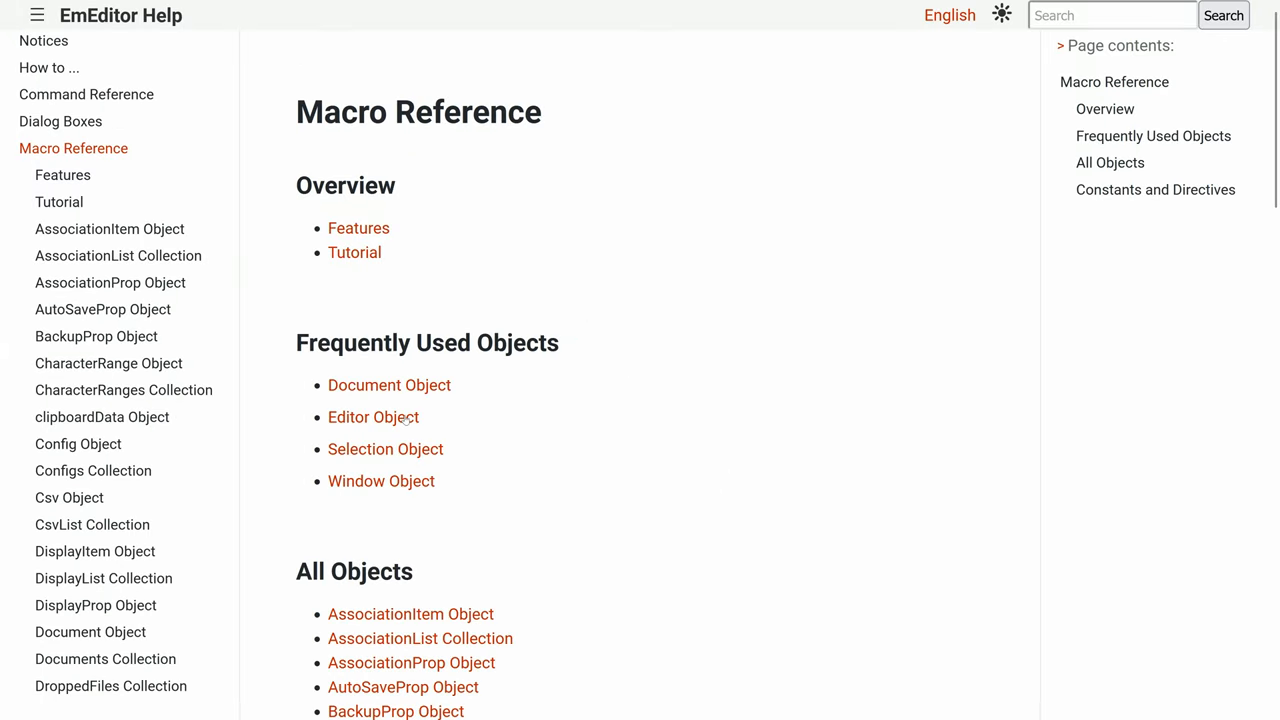
{"action": "left_click", "coordinate": [373, 417]}
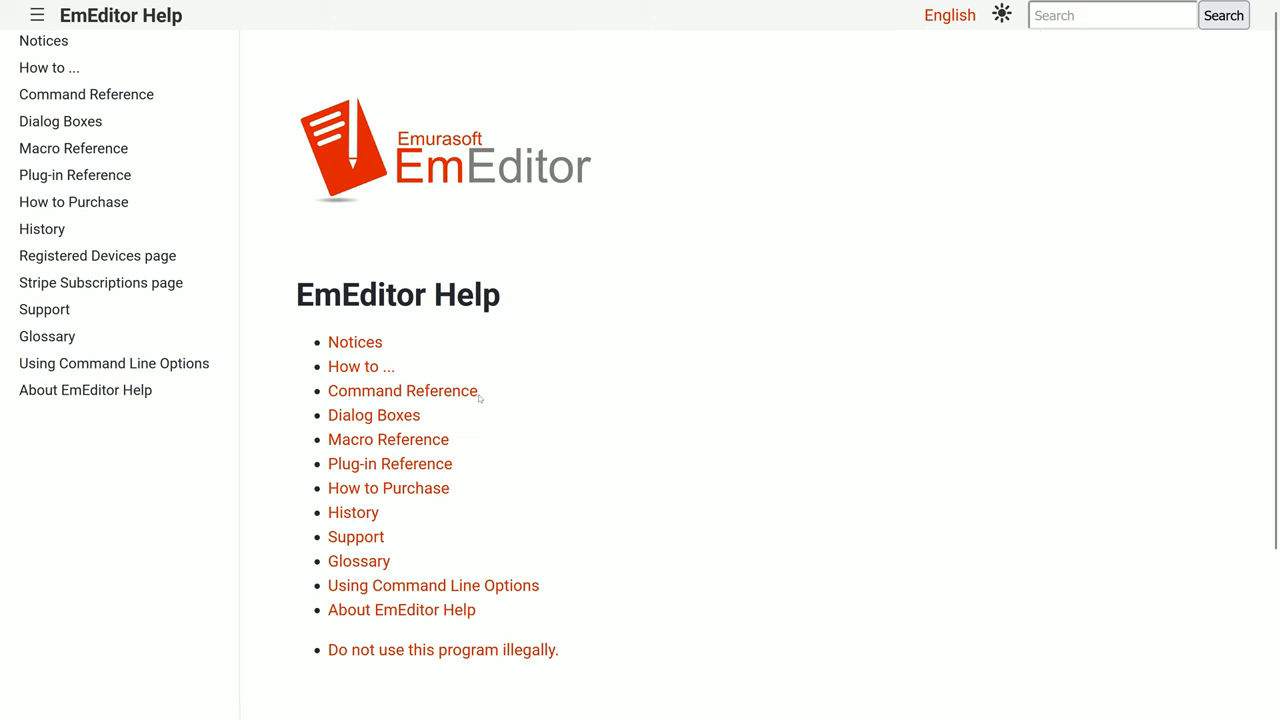
Open Macro Reference and follow links into its frequently used macro objects
{"action": "left_click", "coordinate": [402, 390]}
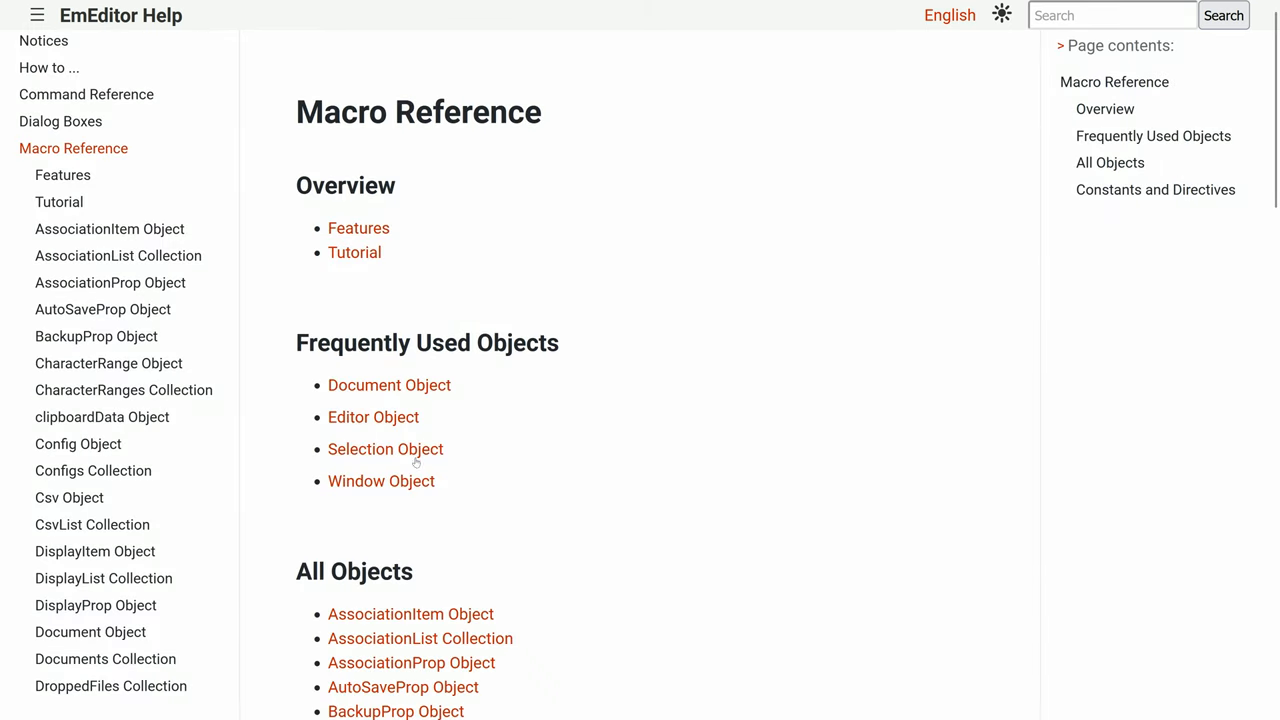
{"action": "left_click", "coordinate": [385, 449]}
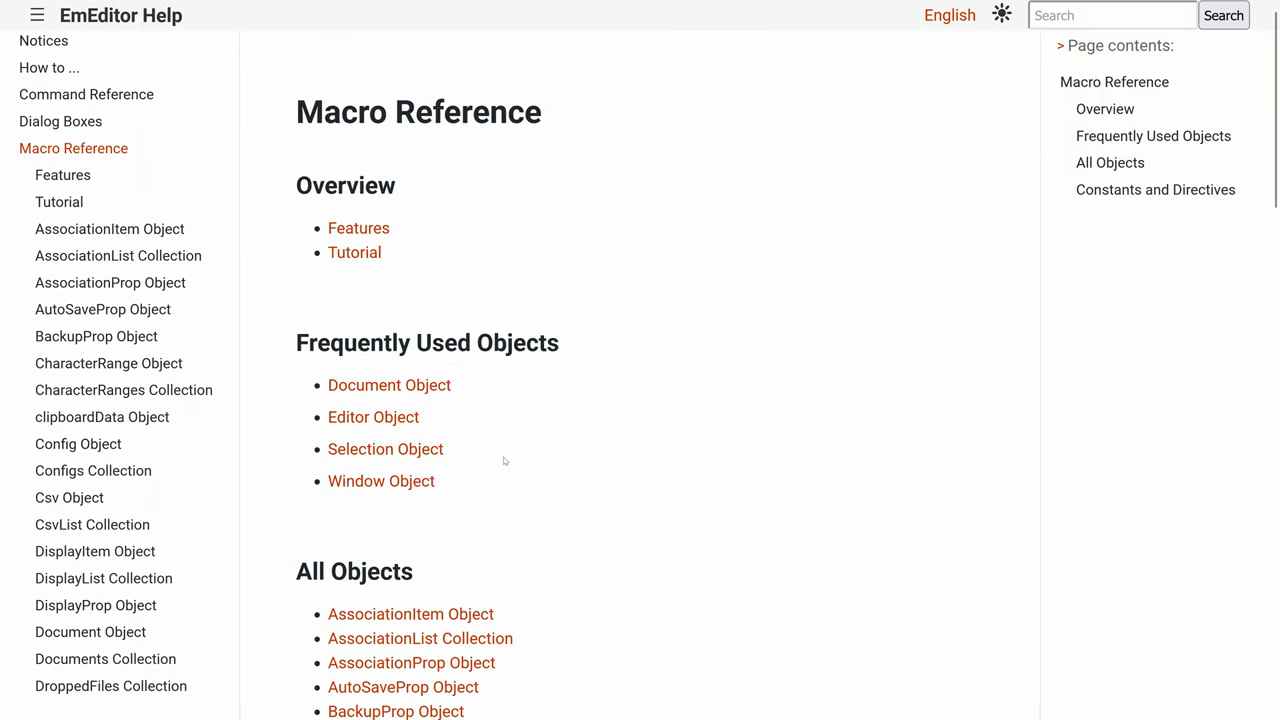
{"action": "left_click", "coordinate": [381, 481]}
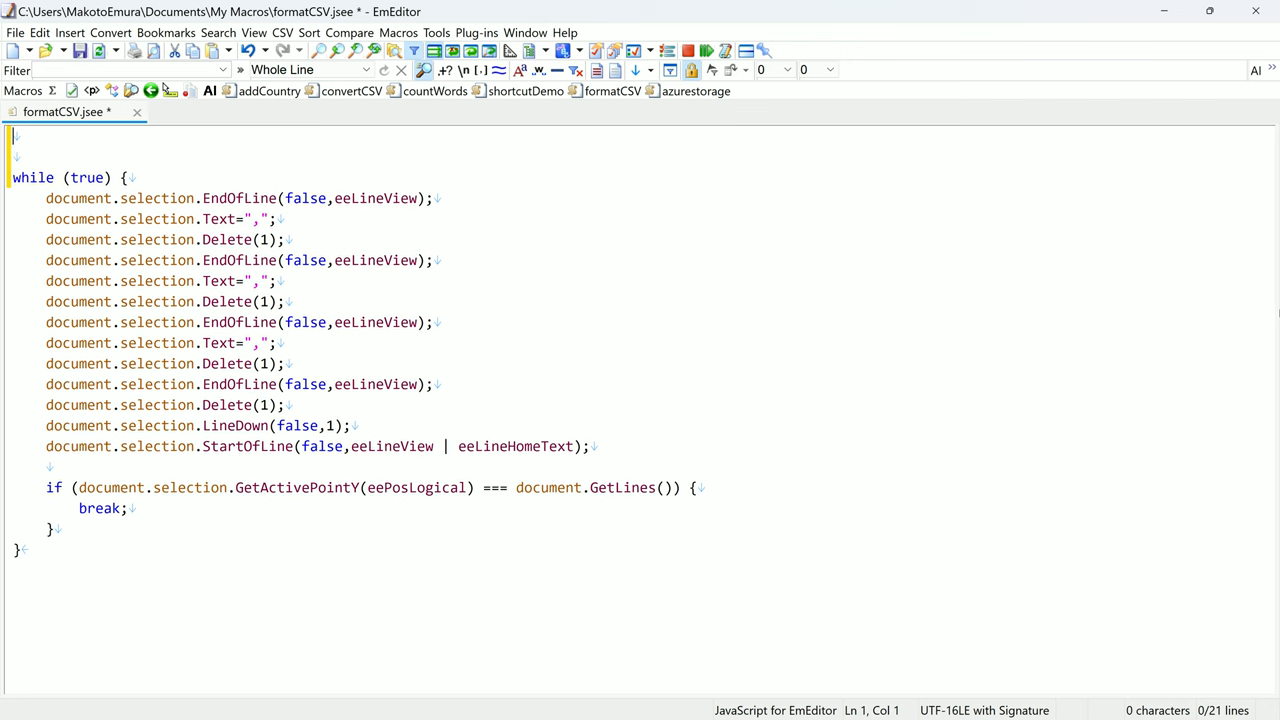
Add 'Redraw = false;' as the first line of formatCSV.jsee
{"action": "type", "text": "Redraw"}
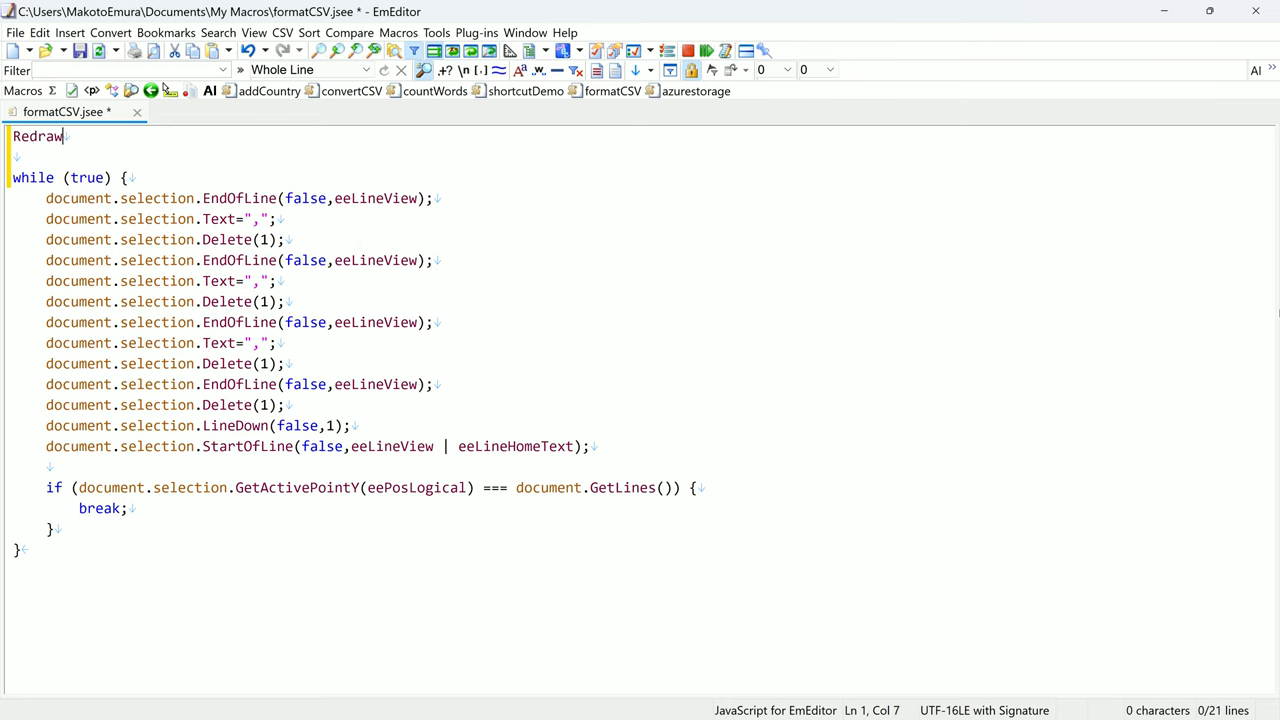
{"action": "type", "text": "= f"}
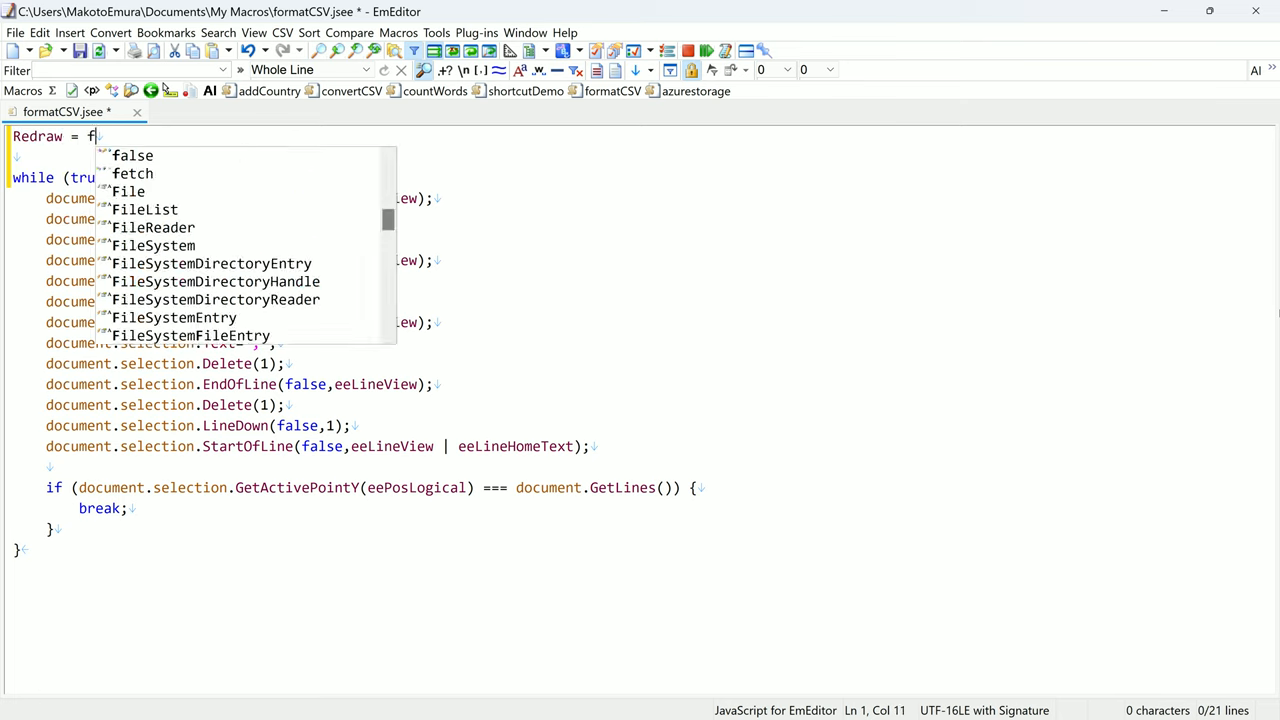
{"action": "type", "text": "alse;"}
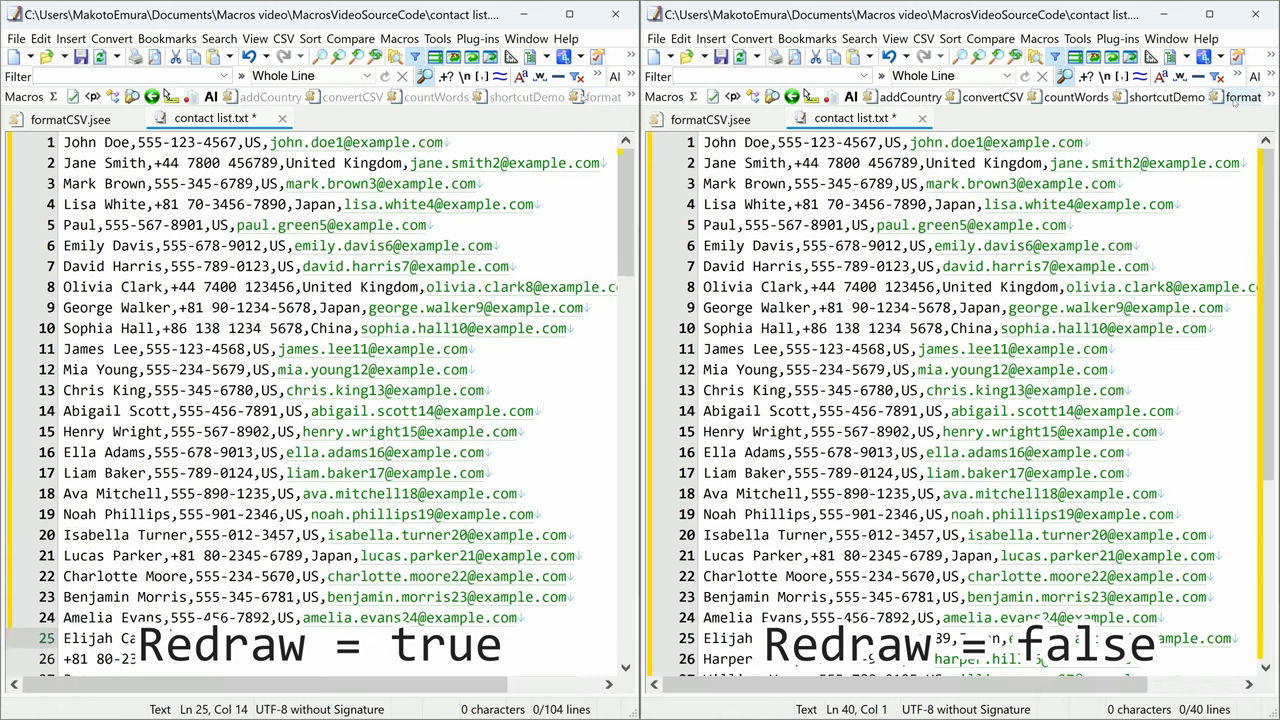
{"action": "scroll", "scroll_direction": "down", "scroll_amount": 3}
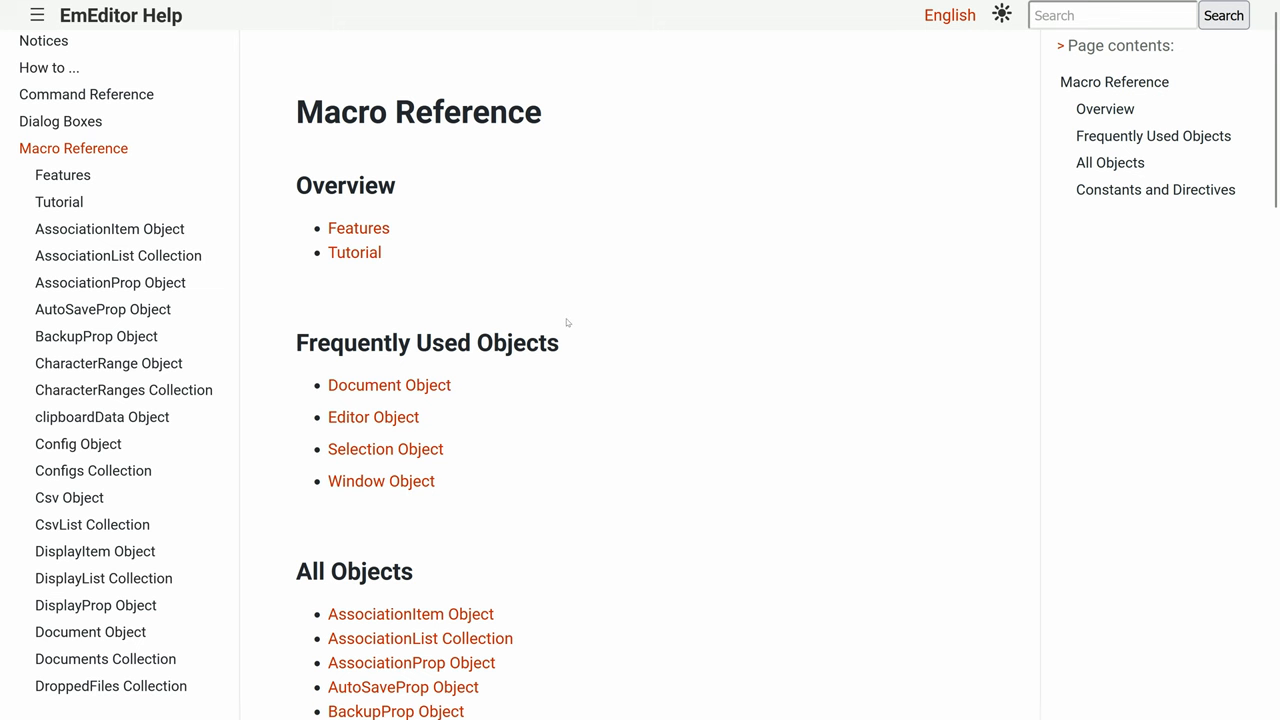
Open the Shell Object reference page, then start a #language line in Untitled-1
{"action": "scroll", "scroll_direction": "down", "scroll_amount": 3}
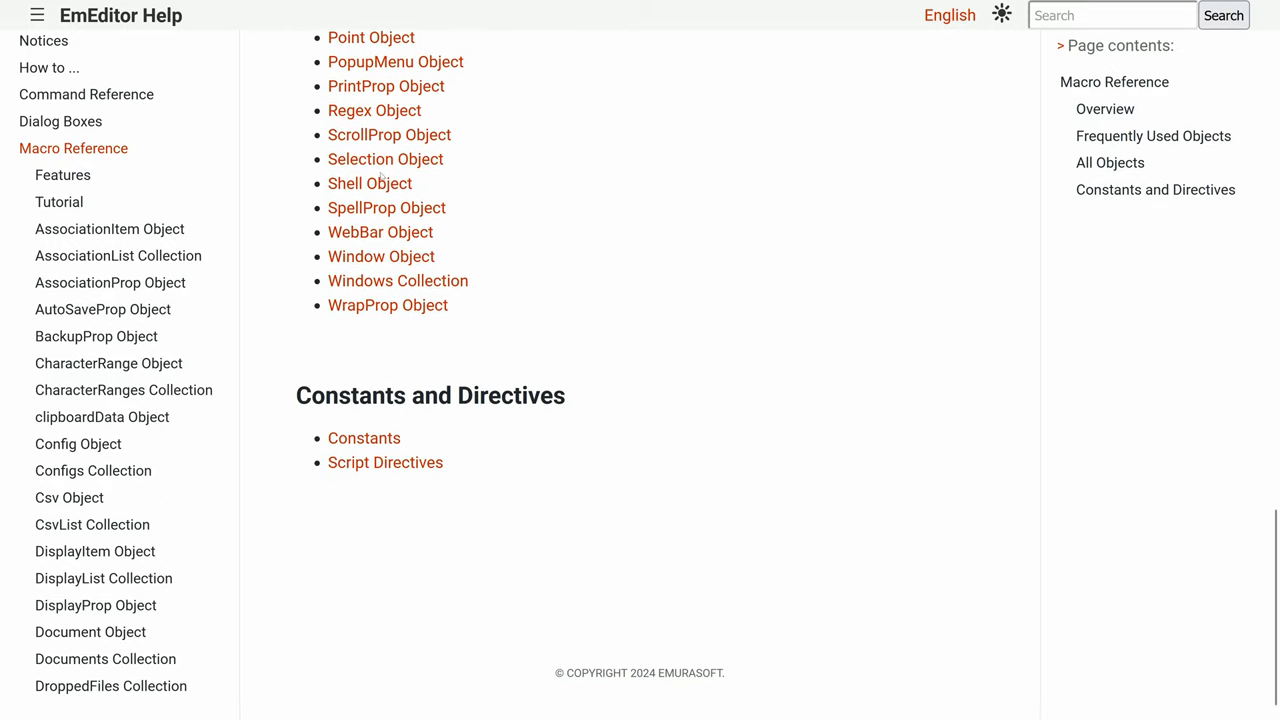
{"action": "left_click", "coordinate": [369, 183]}
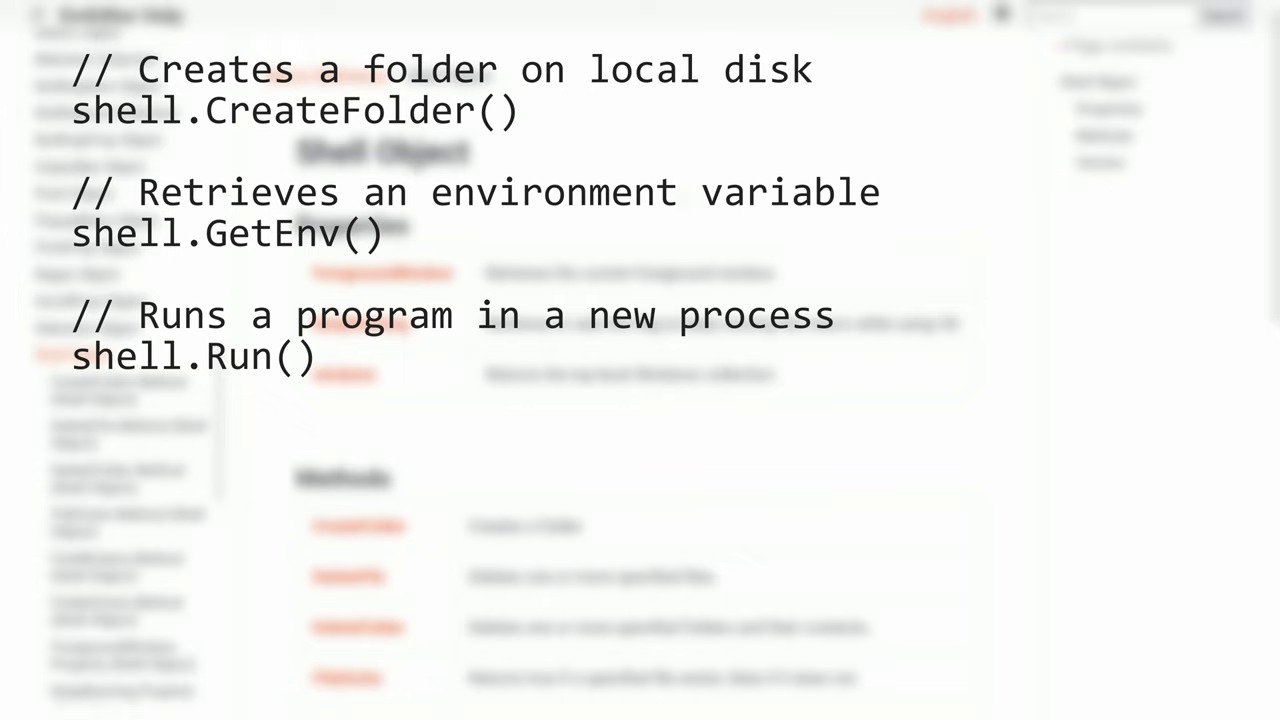
{"action": "type", "text": "#language"}
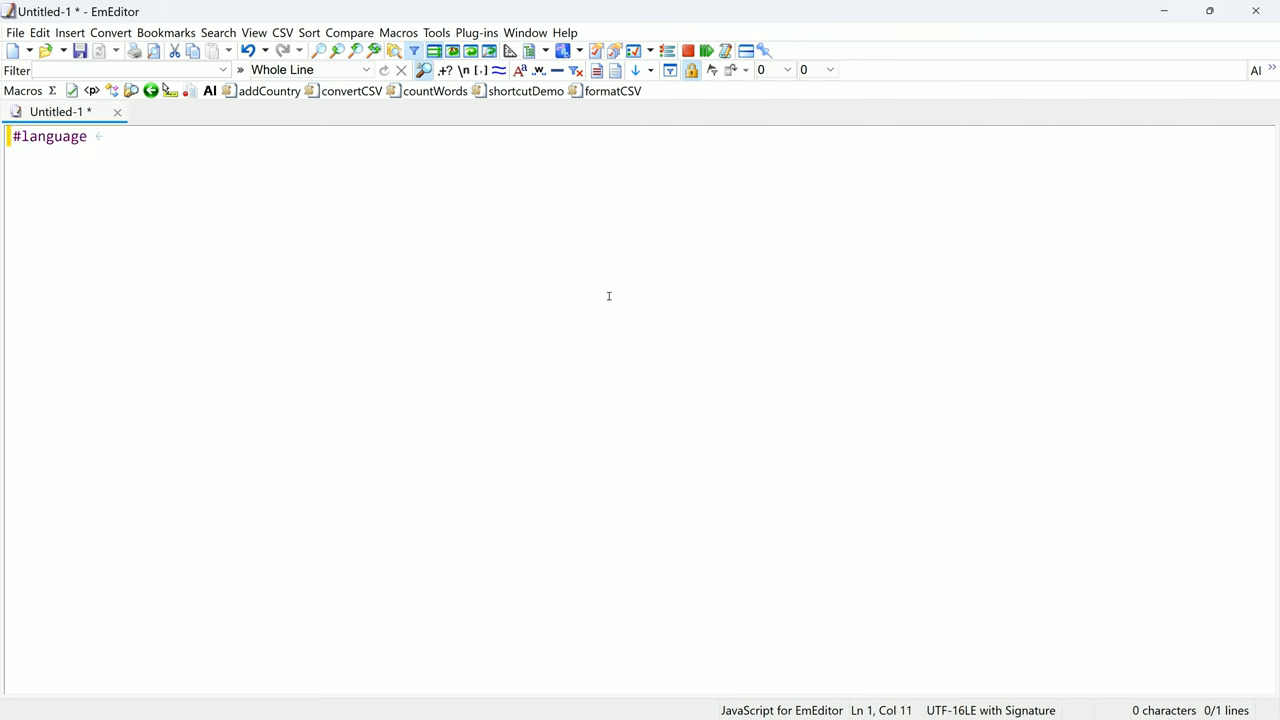
Finish #language = "v8" and add #include lines for fileToInclude.jsee and luxon.min.js
{"action": "type", "text": "= \"J"}
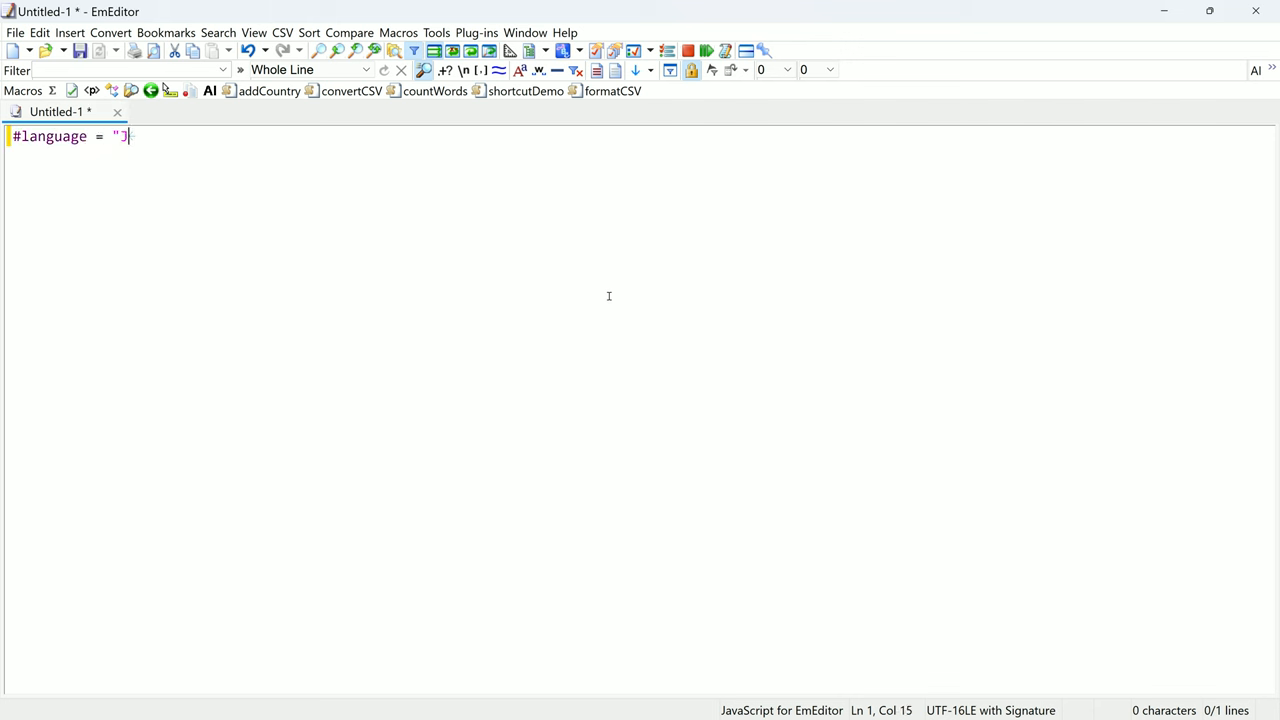
{"action": "type", "text": "v8\""}
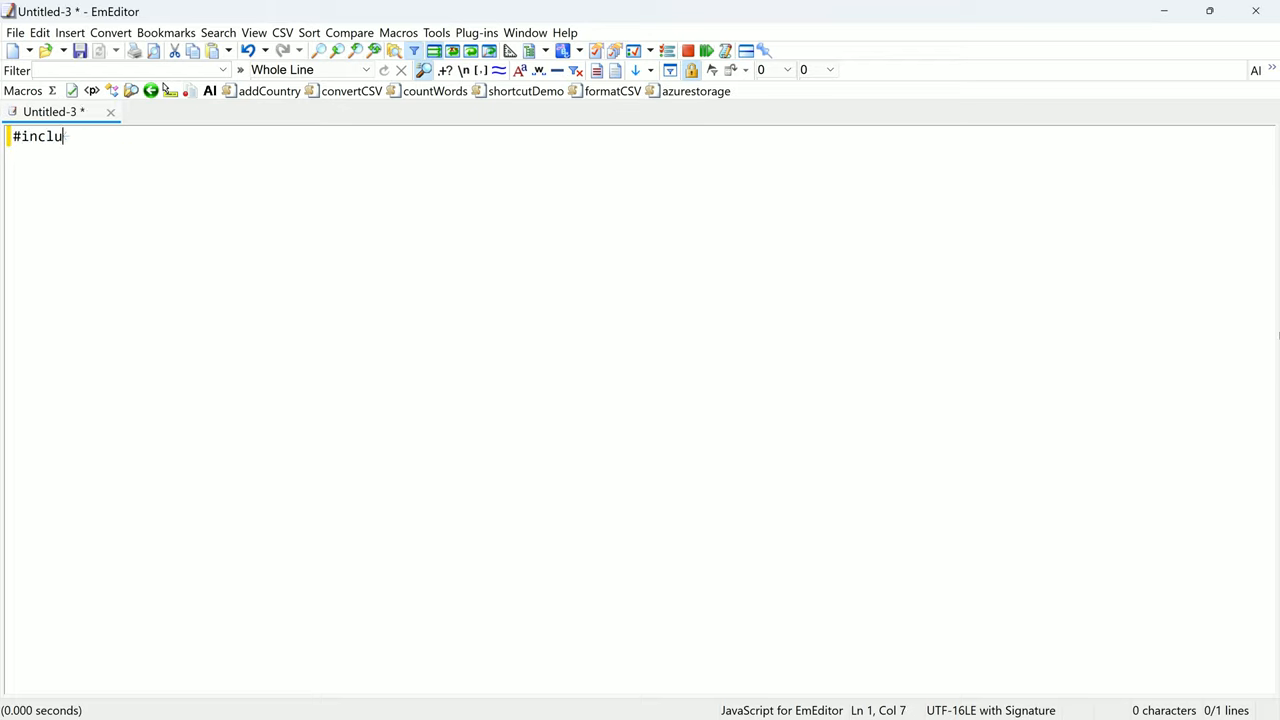
{"action": "type", "text": "de \""}
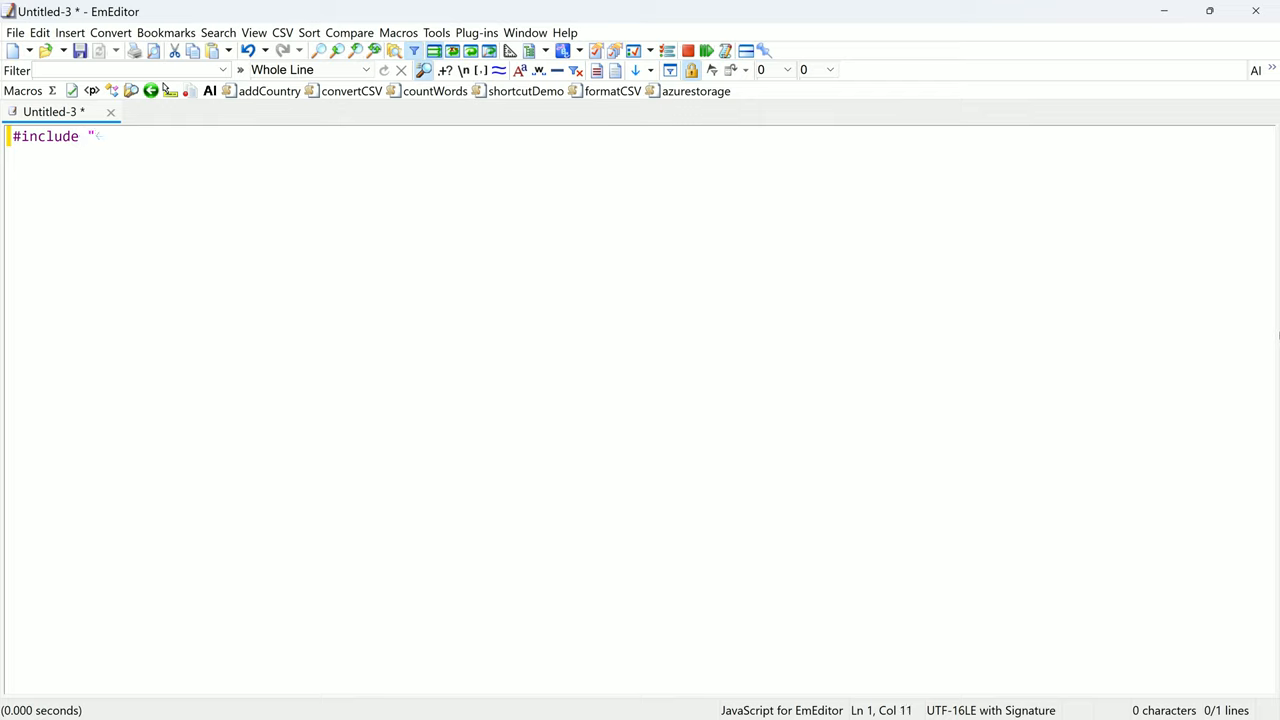
{"action": "type", "text": "fileT"}
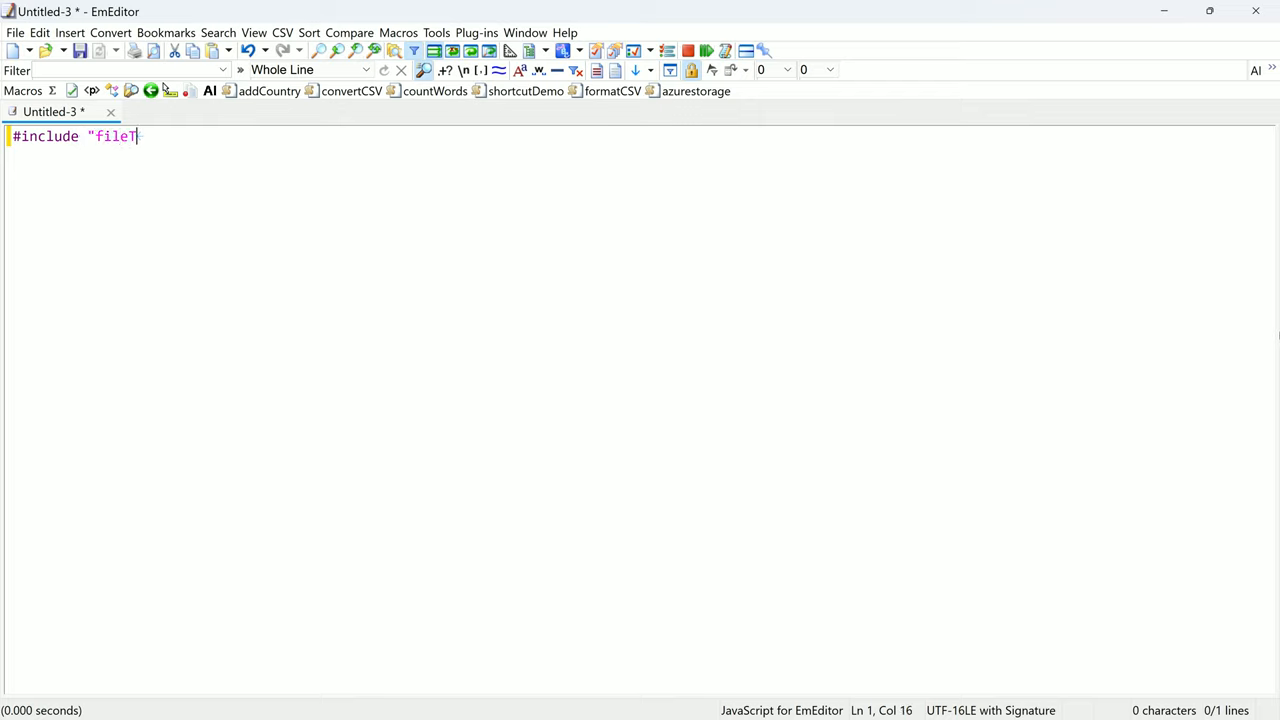
{"action": "type", "text": "oInclude.jse"}
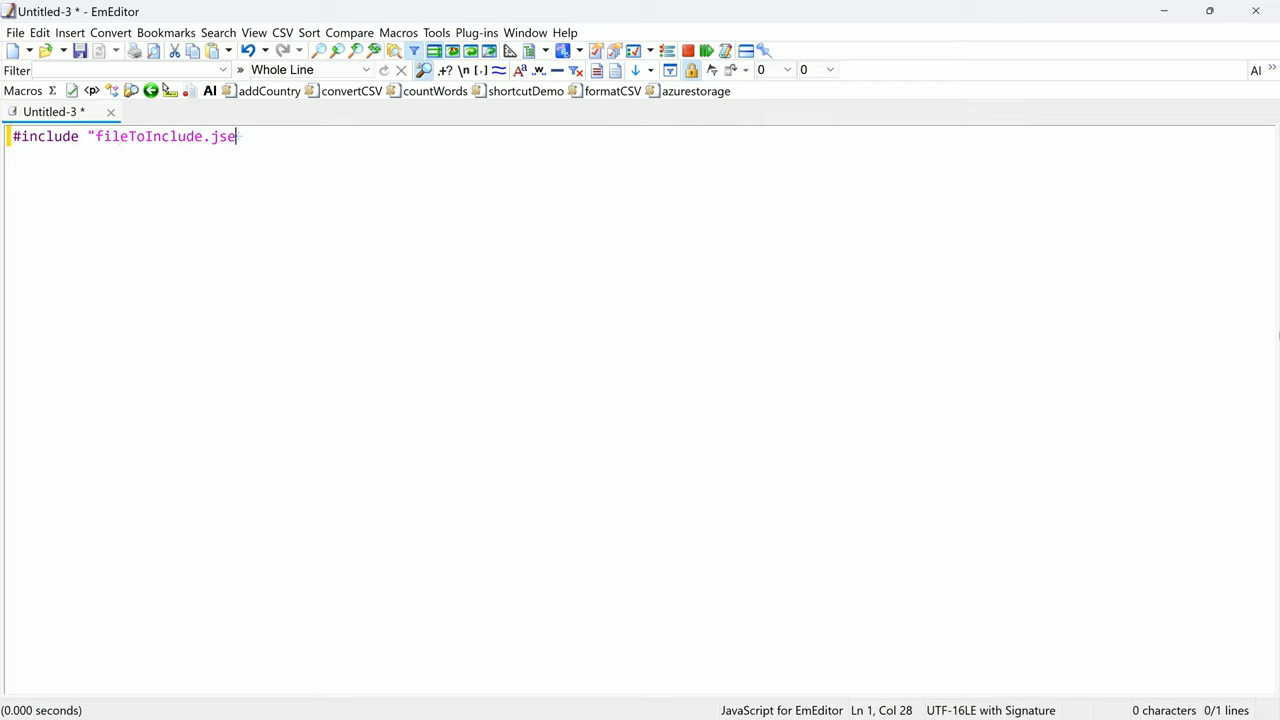
{"action": "type", "text": "e\""}
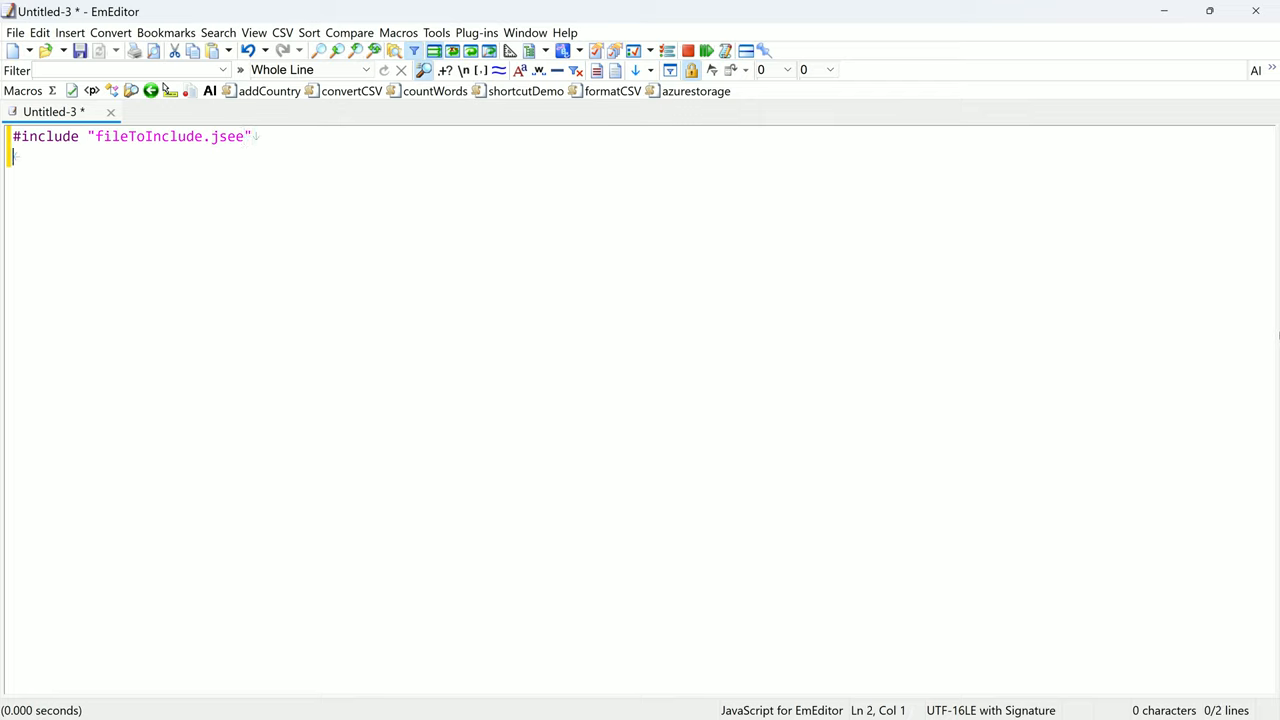
{"action": "type", "text": "#include"}
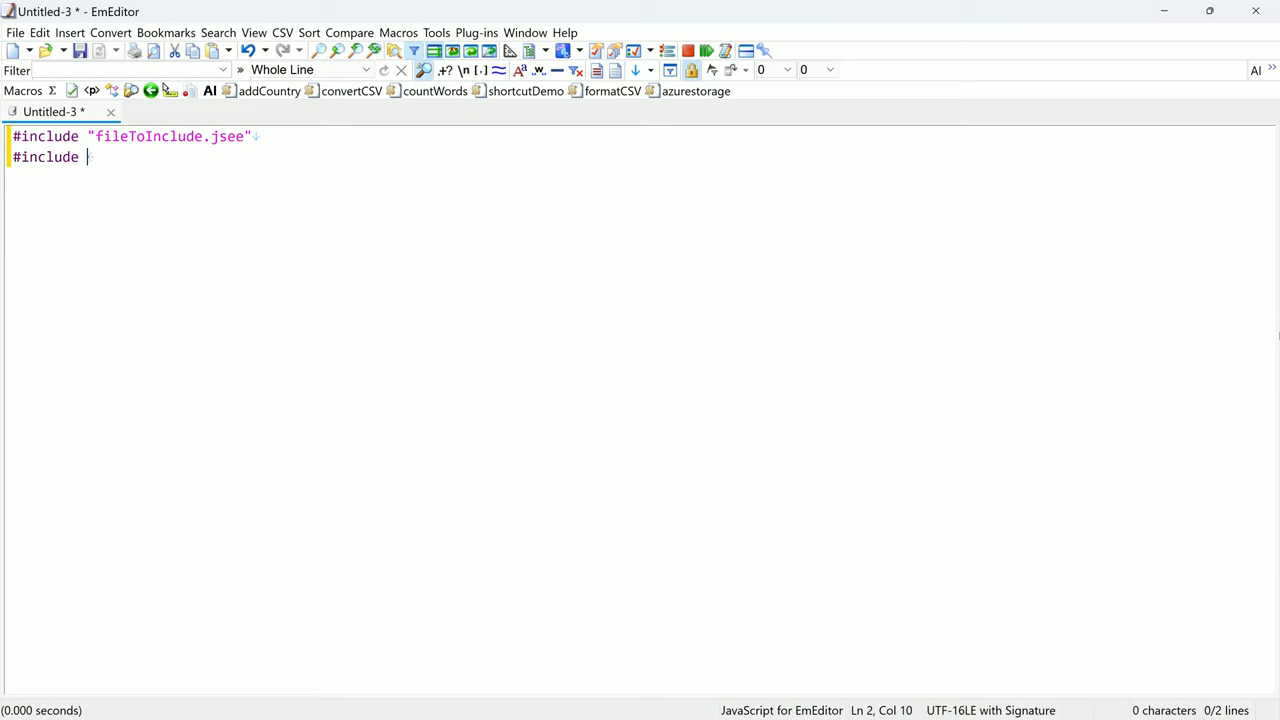
{"action": "type", "text": "\"luxon.min.js\""}
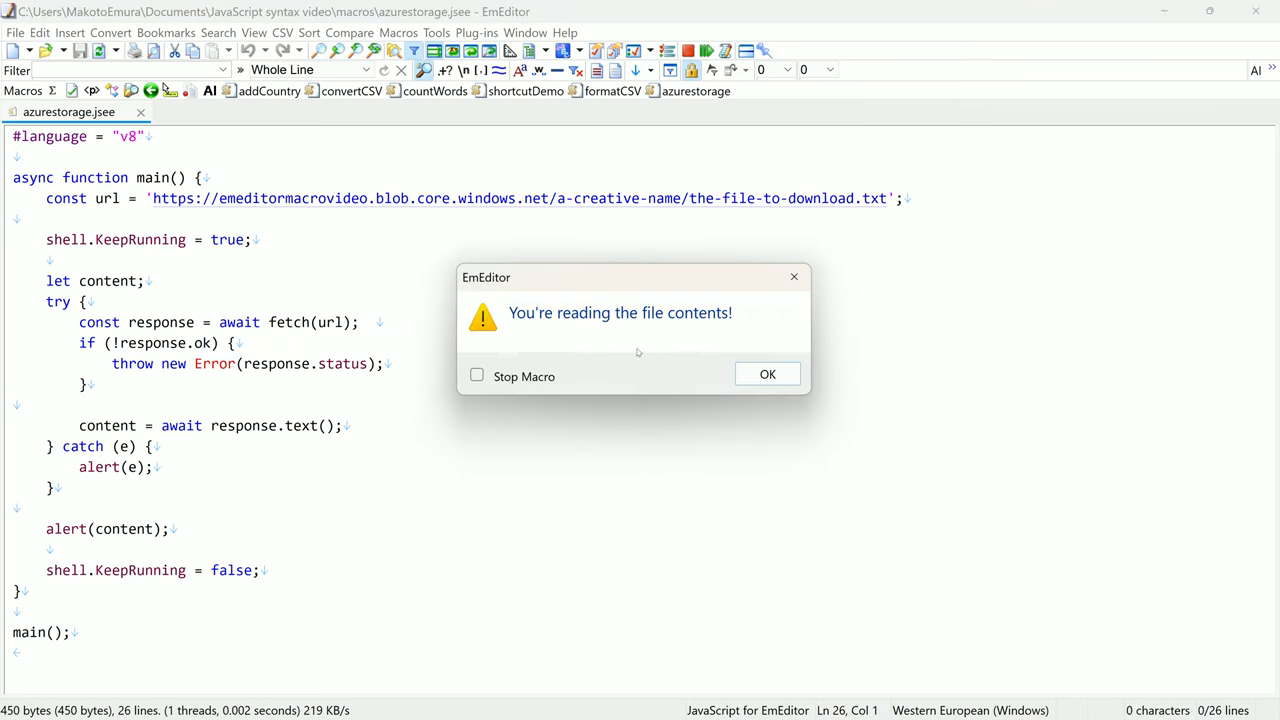
Dismiss the "You're reading the file contents!" message from azurestorage.jsee
{"action": "left_click", "coordinate": [767, 373]}
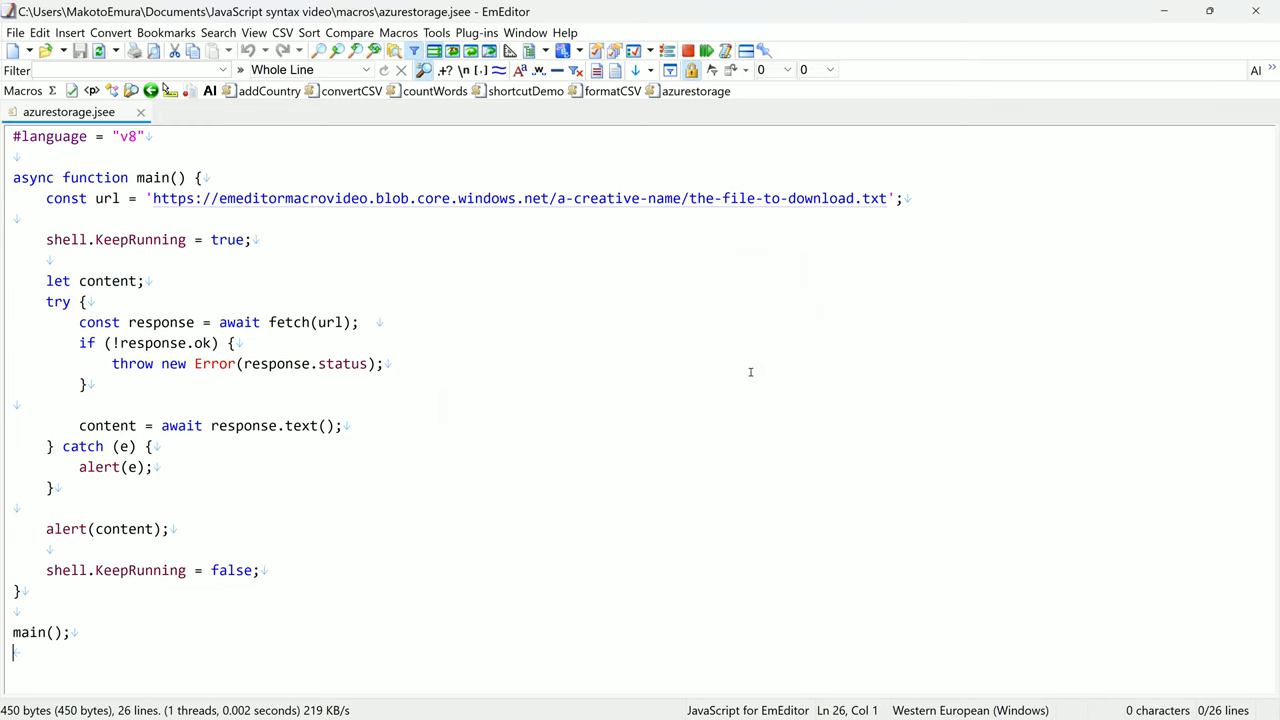